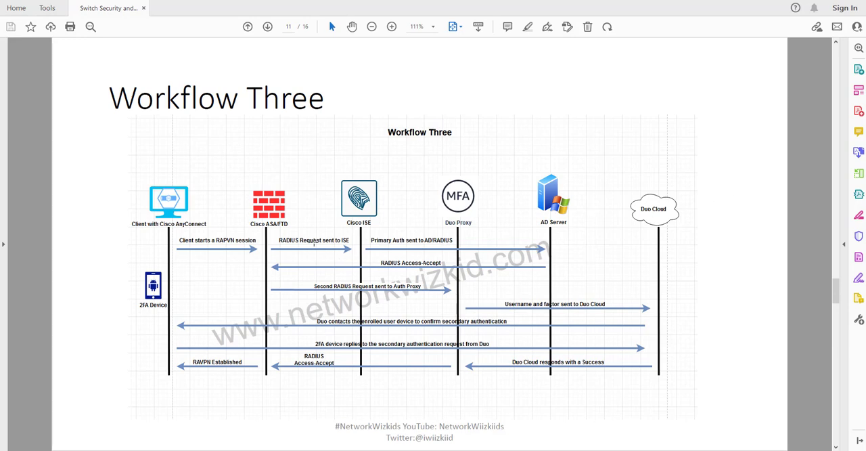
mouse_move(330, 241)
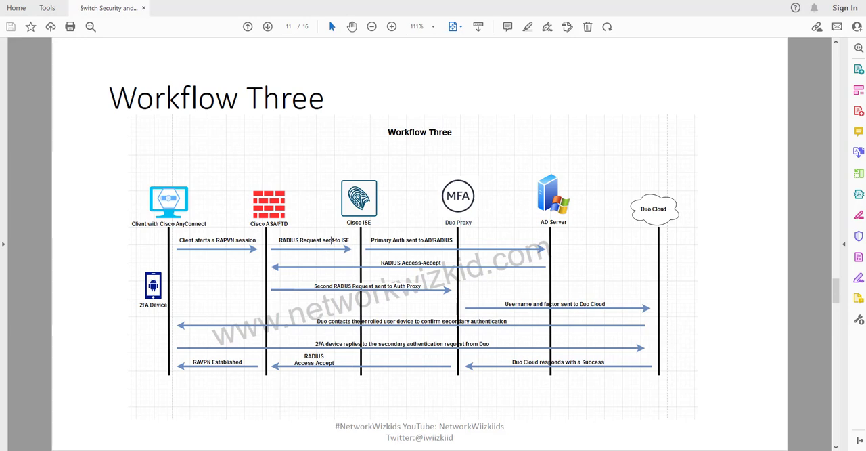
mouse_move(249, 232)
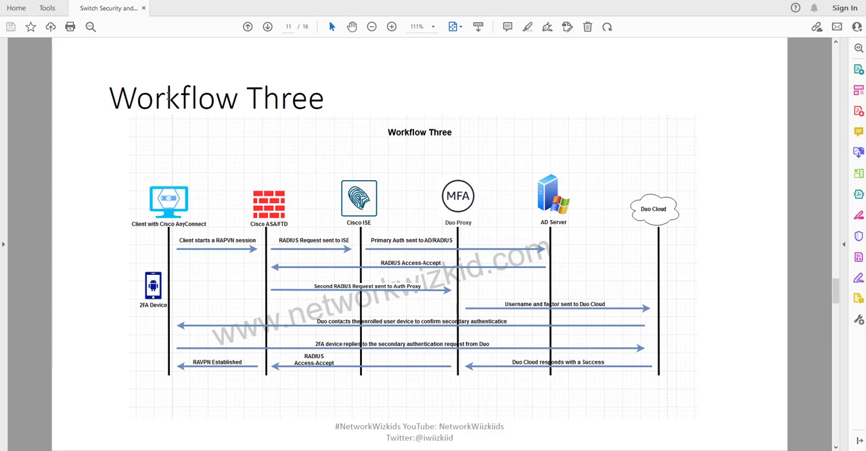
mouse_move(143, 172)
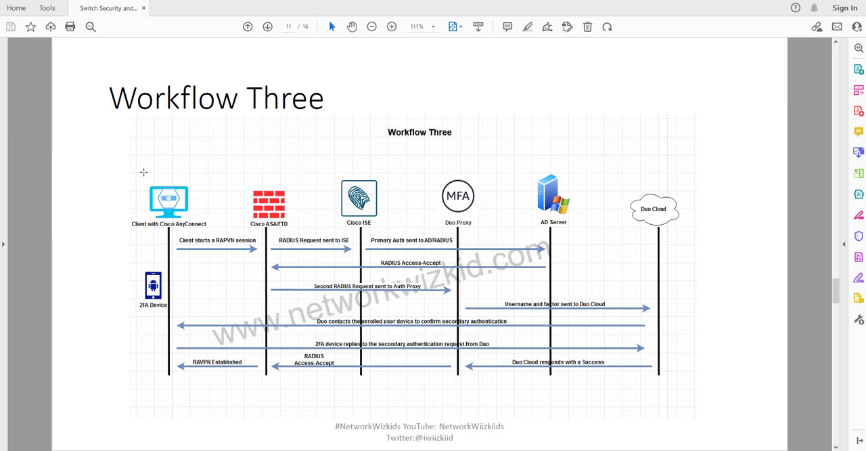
mouse_move(425, 247)
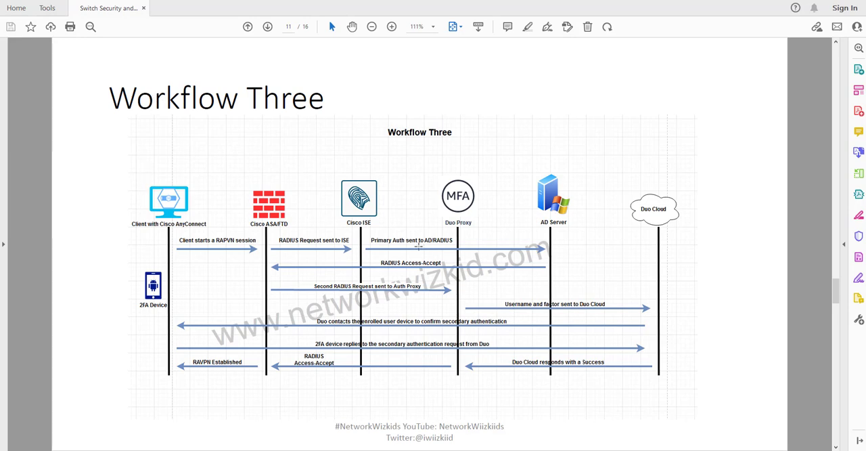
mouse_move(328, 224)
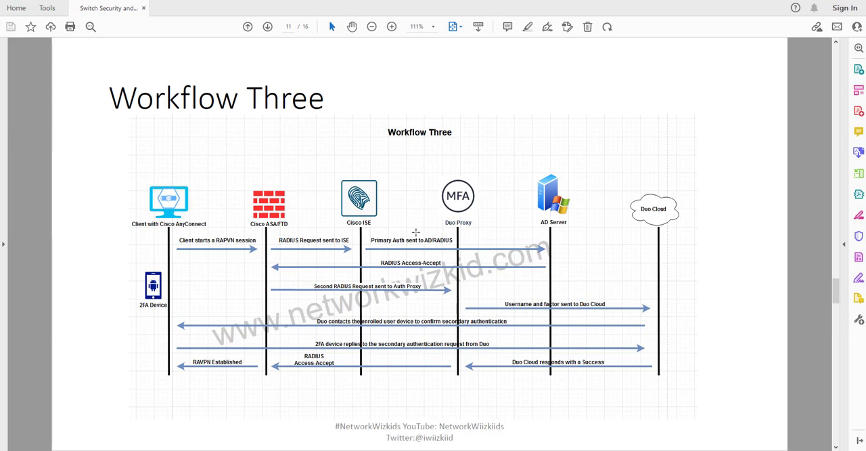
mouse_move(416, 222)
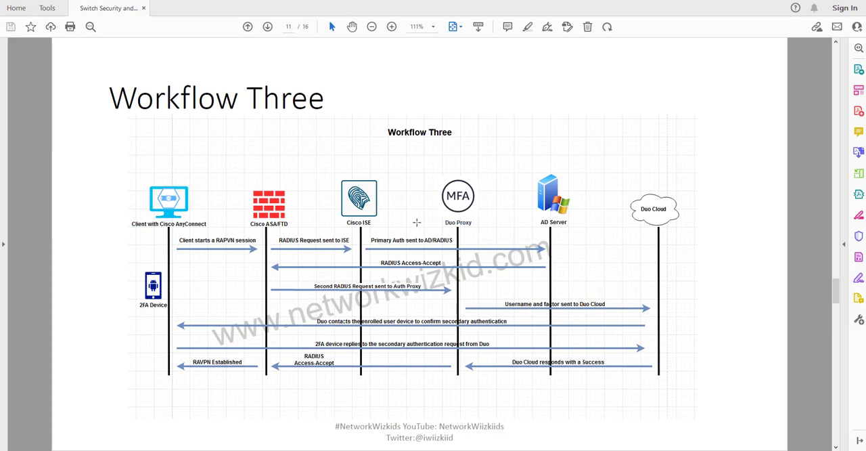
mouse_move(414, 217)
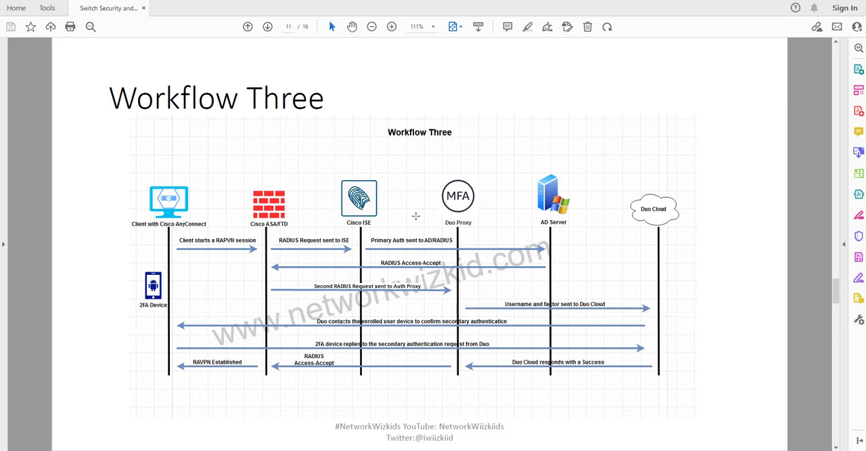
mouse_move(390, 142)
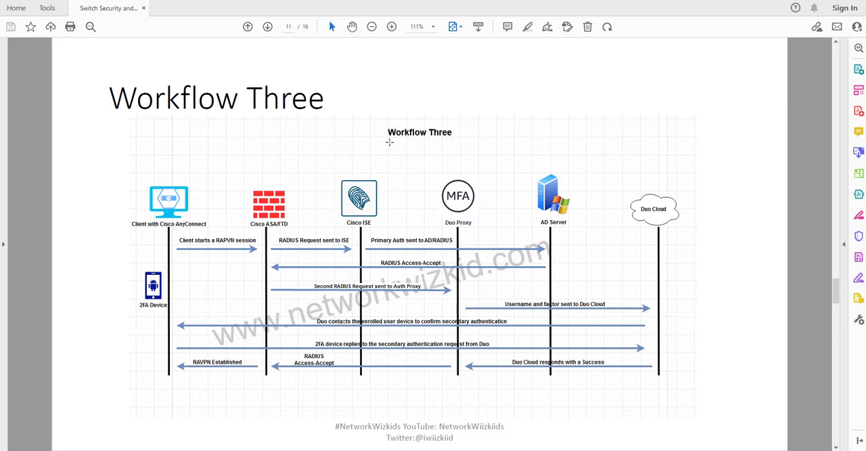
mouse_move(359, 192)
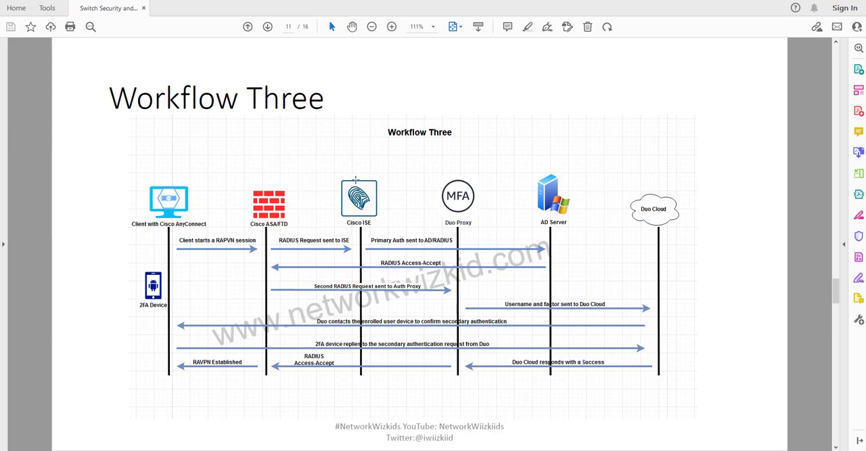
mouse_move(248, 160)
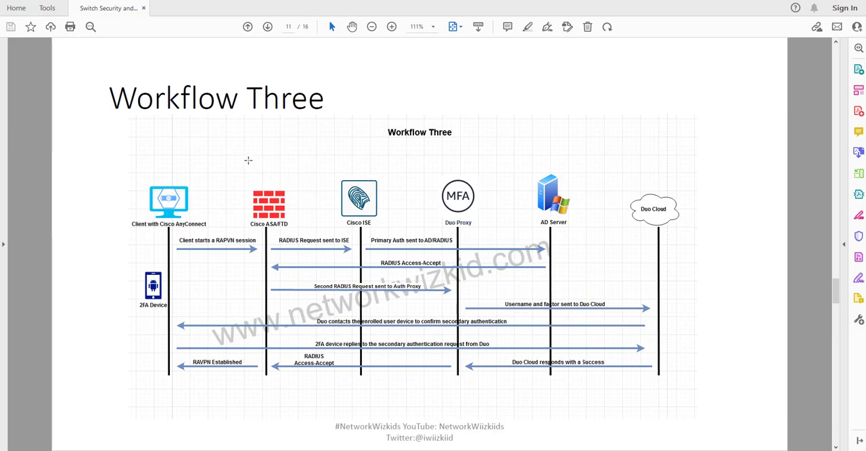
mouse_move(708, 163)
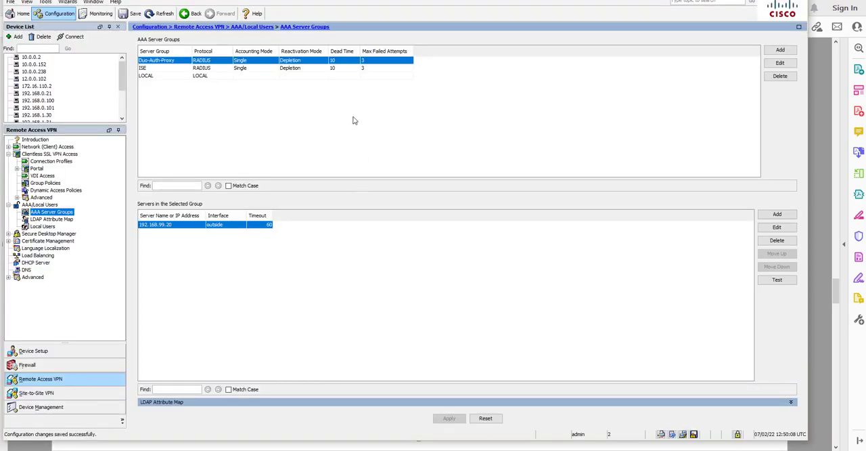
mouse_move(187, 103)
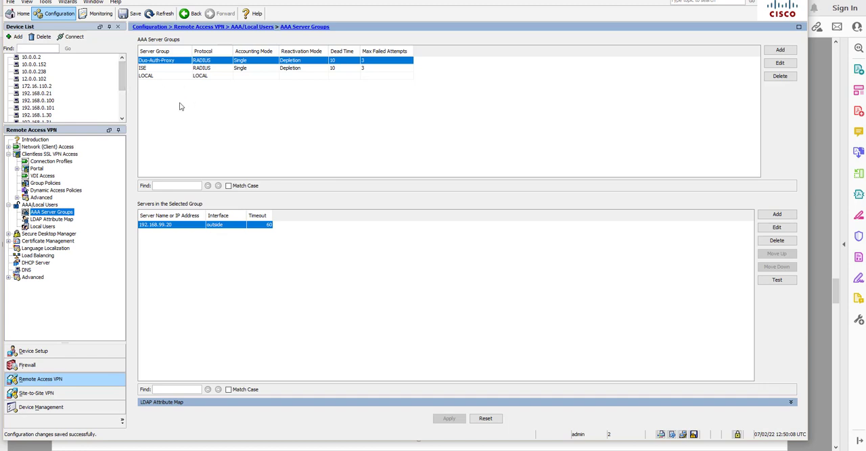
mouse_move(173, 102)
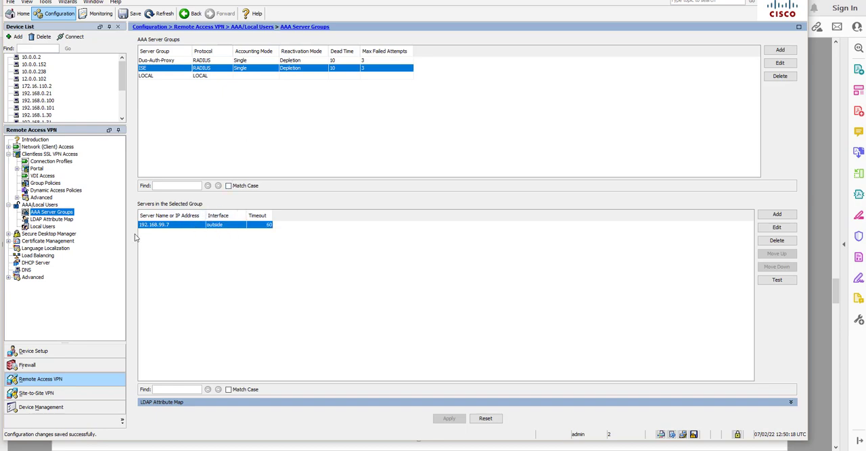
Set DefaultWEBVPNGroup's AAA Server Group to ISE, accept the DNS warning, apply and send to the ASA.
left_click(53, 161)
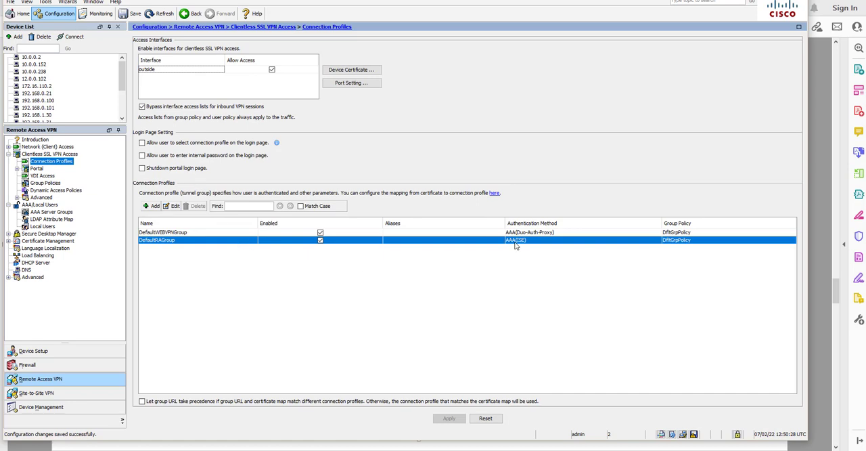
mouse_move(517, 241)
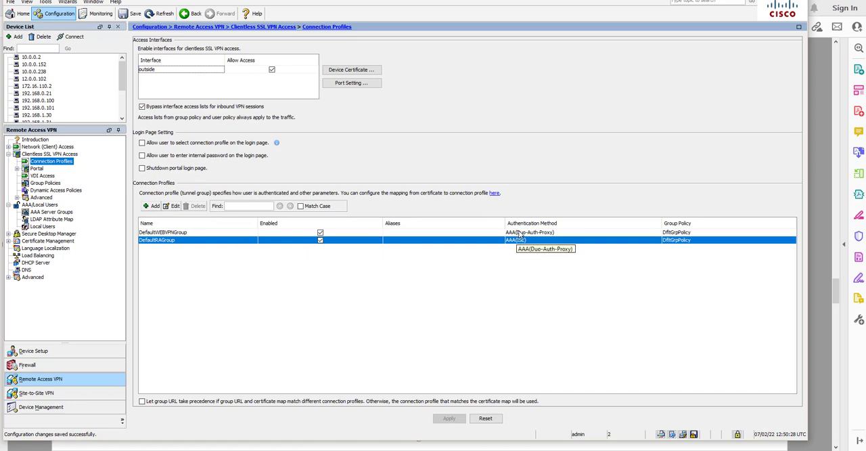
left_click(163, 233)
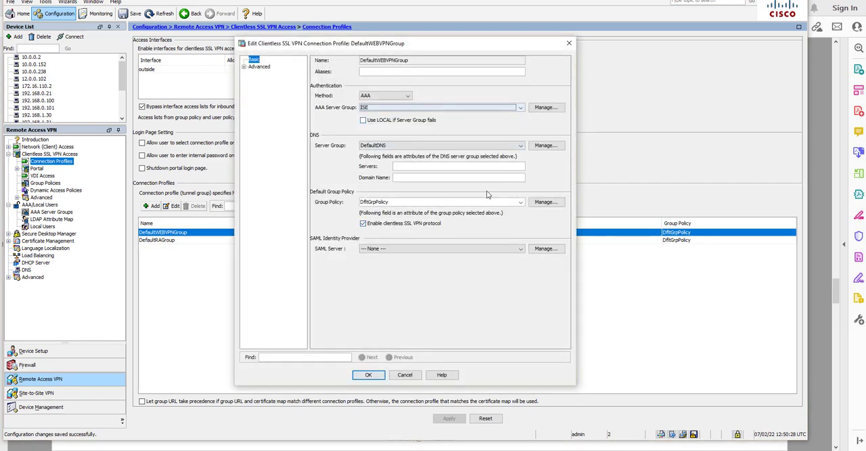
left_click(370, 374)
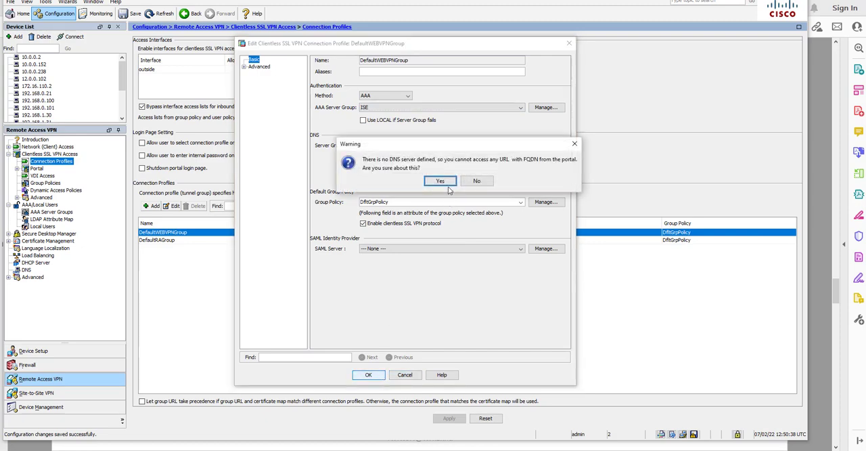
left_click(441, 180)
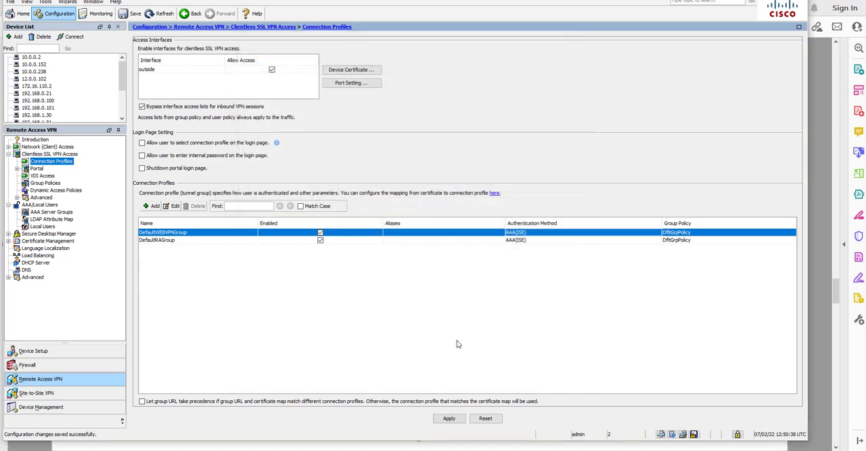
left_click(450, 416)
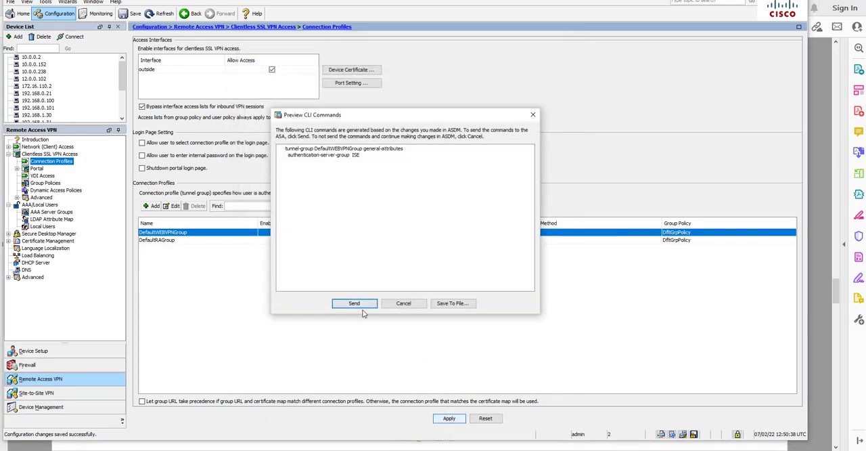
left_click(354, 303)
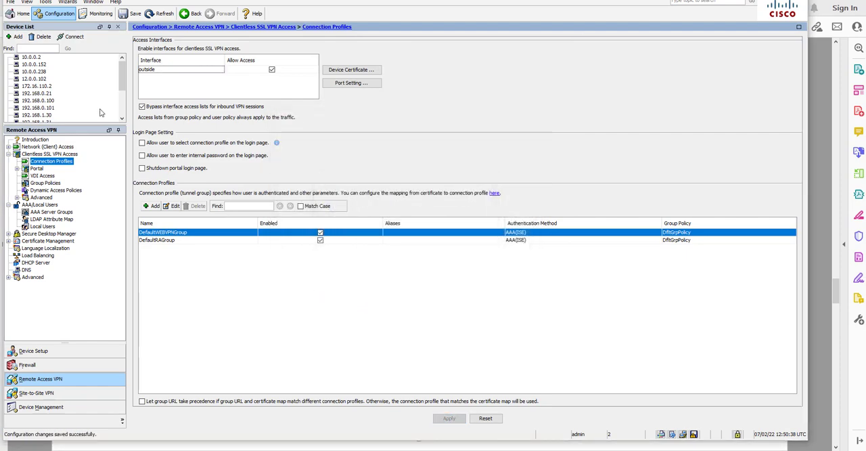
mouse_move(755, 29)
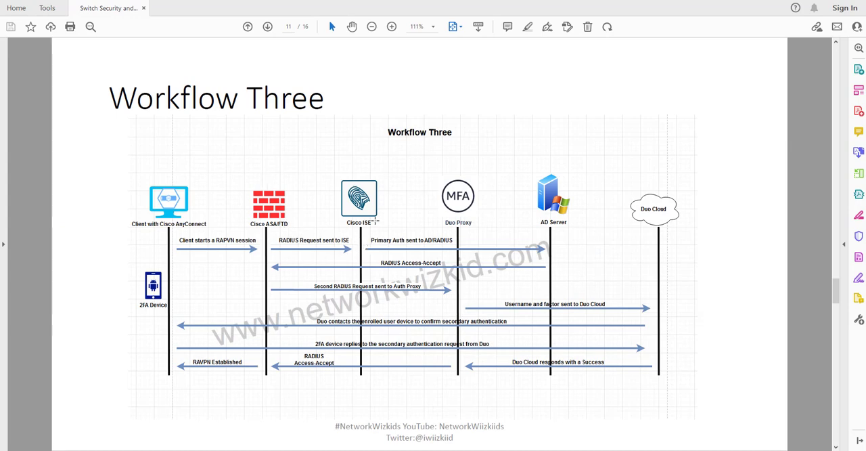
mouse_move(379, 232)
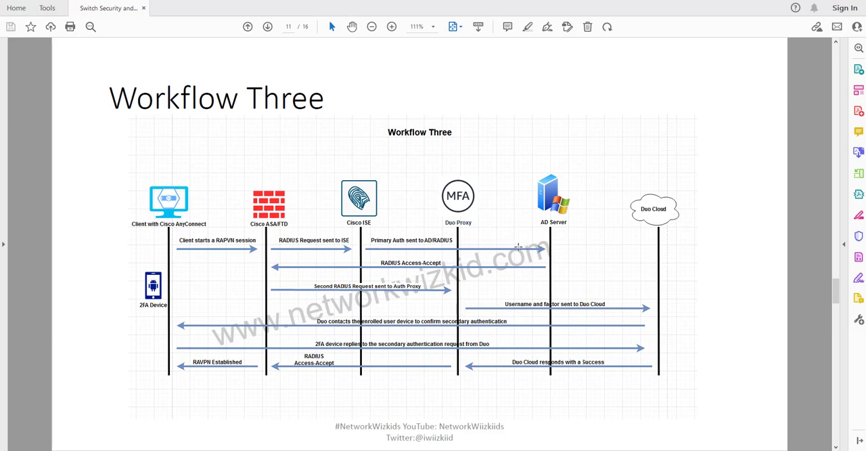
mouse_move(274, 268)
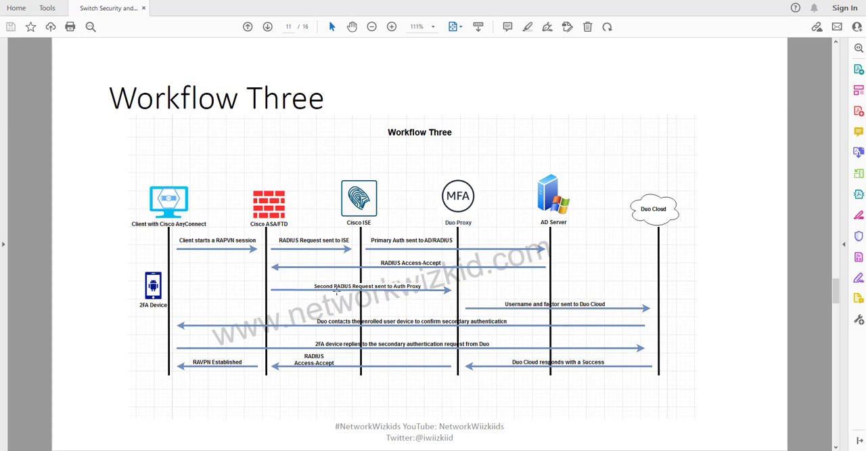
mouse_move(440, 289)
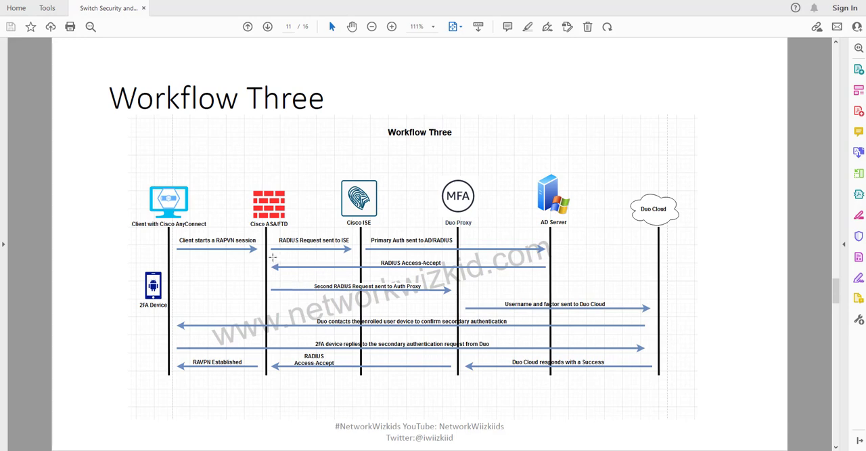
mouse_move(370, 253)
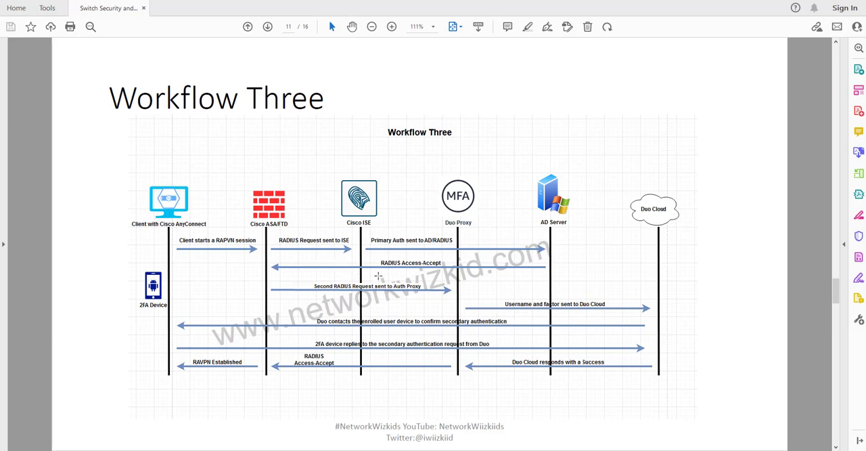
mouse_move(376, 277)
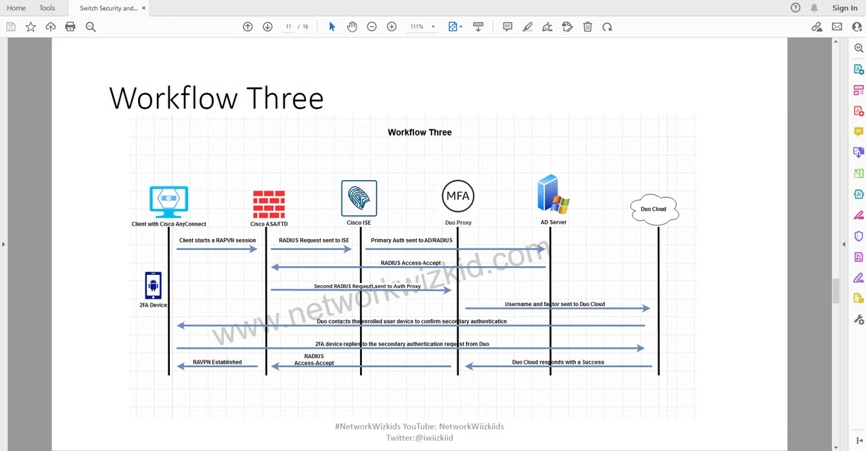
mouse_move(649, 276)
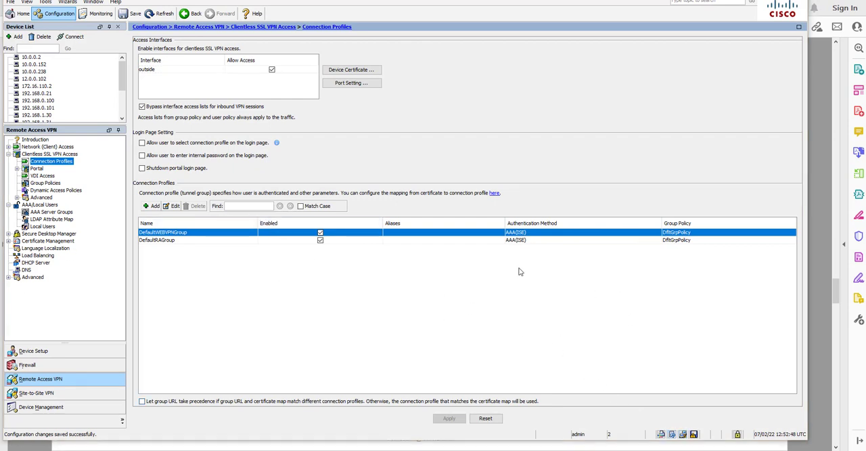
mouse_move(460, 236)
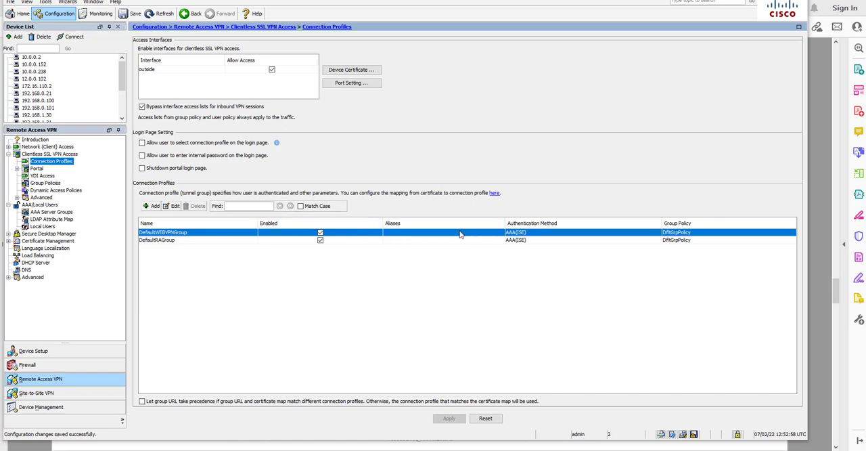
Reopen DefaultWEBVPNGroup, accept the DNS warning, and show Advanced > Secondary Authentication.
double_click(162, 233)
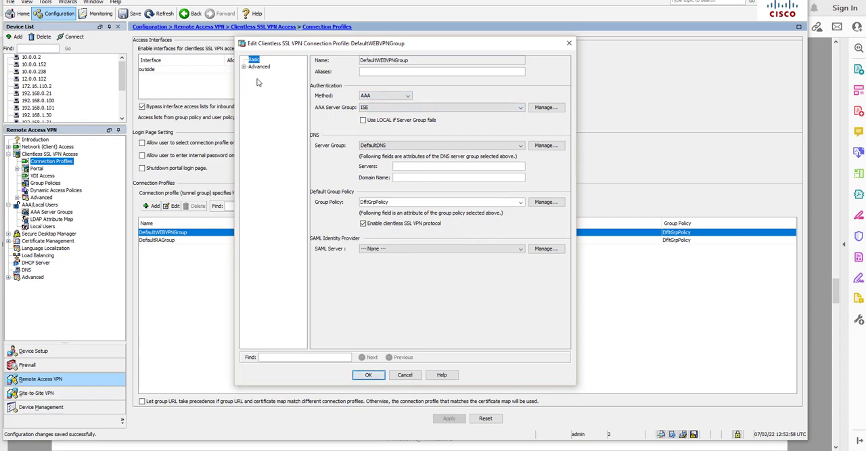
left_click(251, 67)
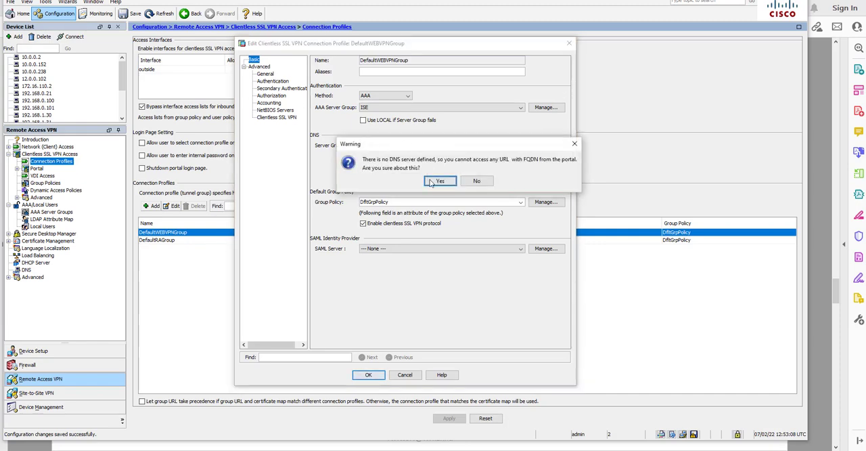
left_click(444, 180)
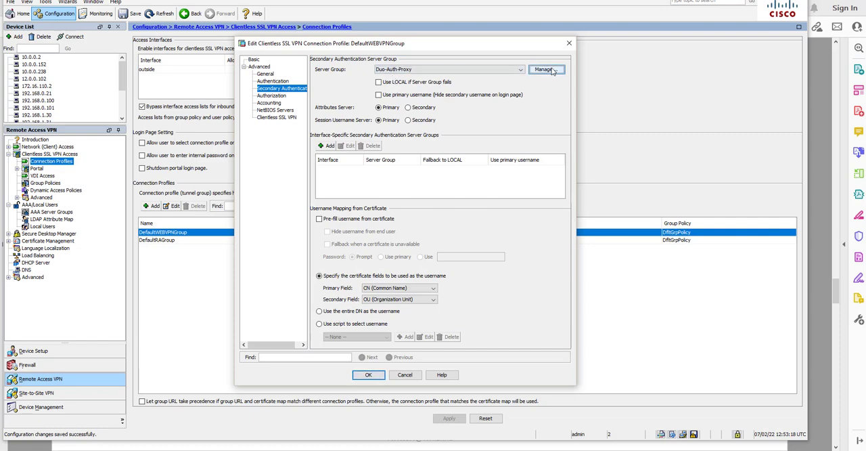
Review the AAA server groups and enable 'Use primary username' for secondary authentication.
left_click(549, 70)
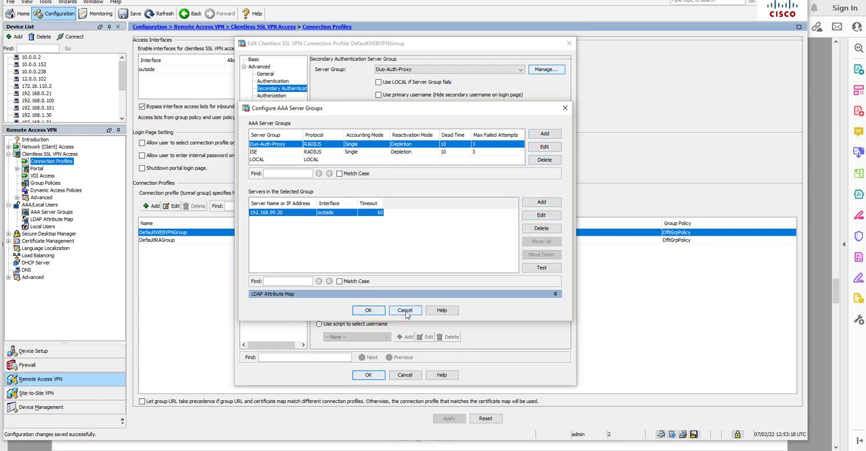
left_click(405, 309)
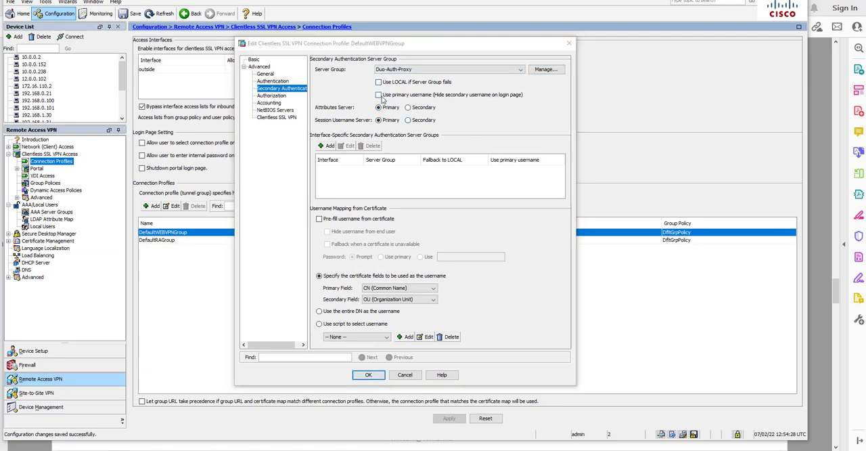
left_click(379, 94)
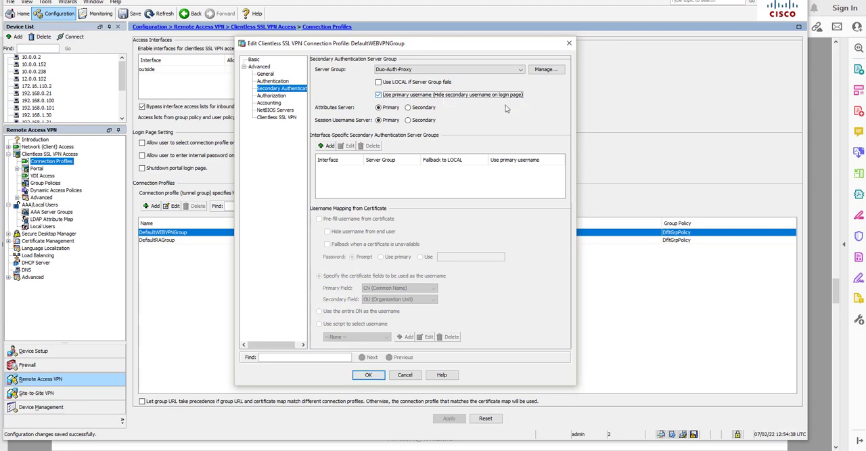
mouse_move(366, 129)
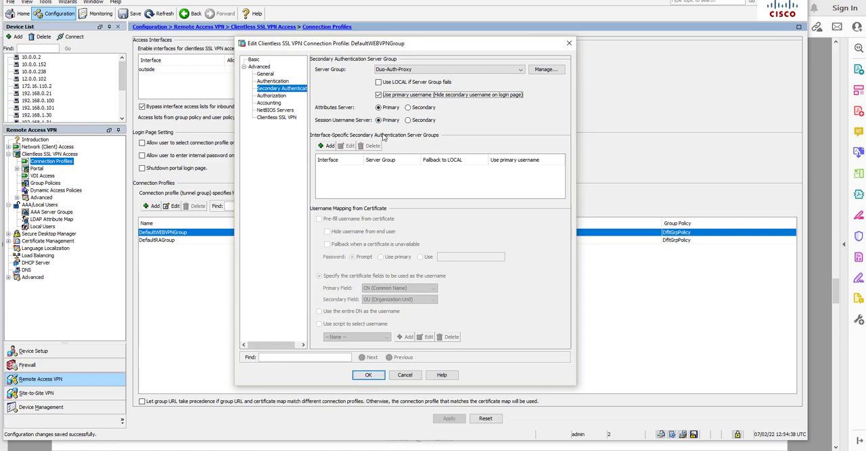
mouse_move(306, 138)
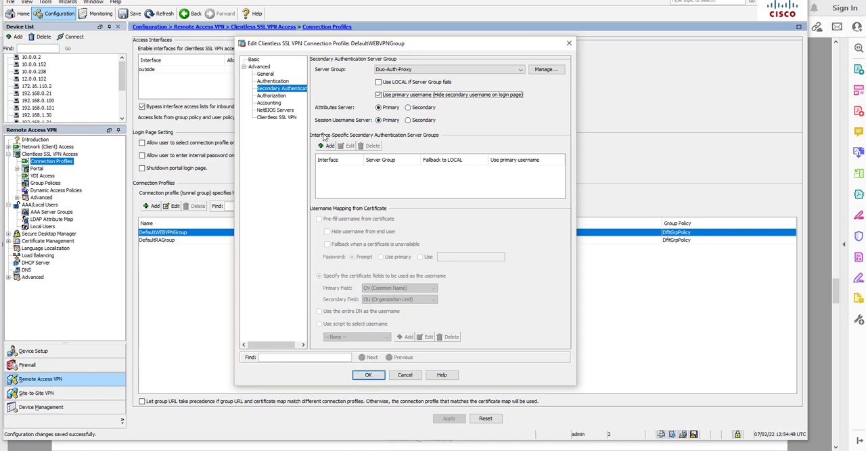
Assign Duo-Auth-Proxy with primary username to the outside interface and accept the profile edits.
left_click(322, 146)
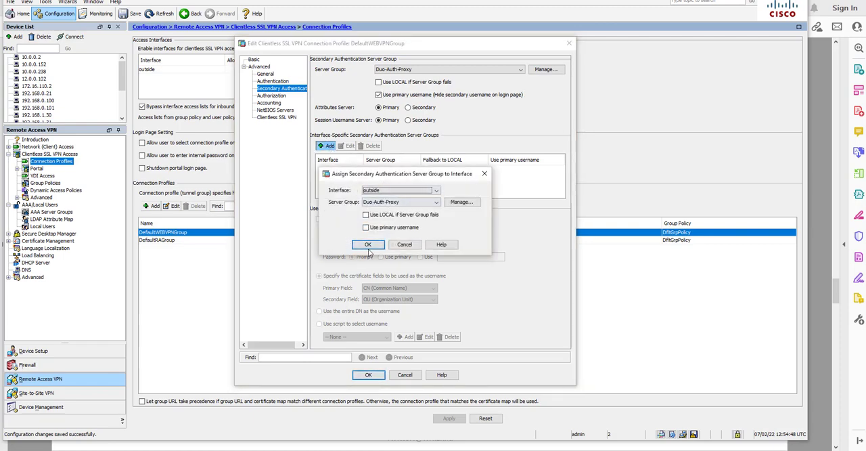
left_click(368, 245)
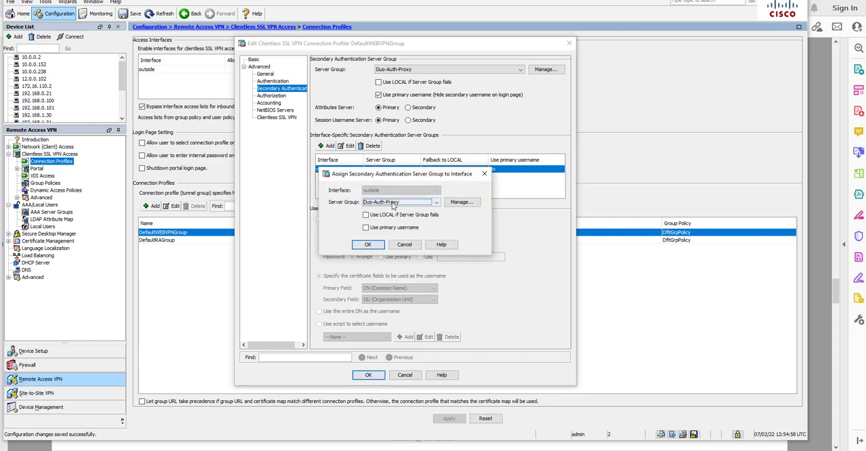
left_click(368, 244)
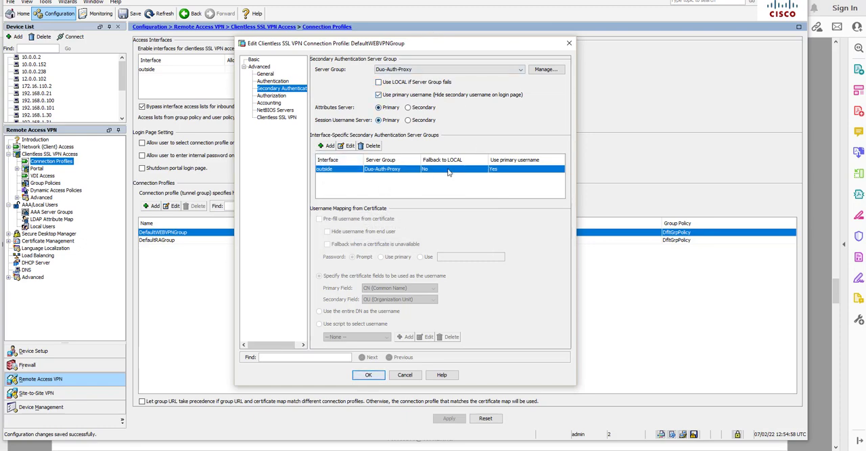
mouse_move(436, 181)
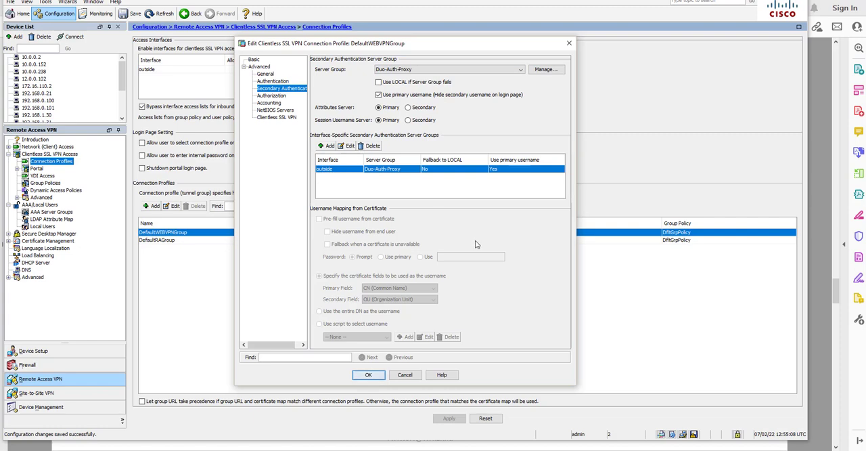
mouse_move(450, 197)
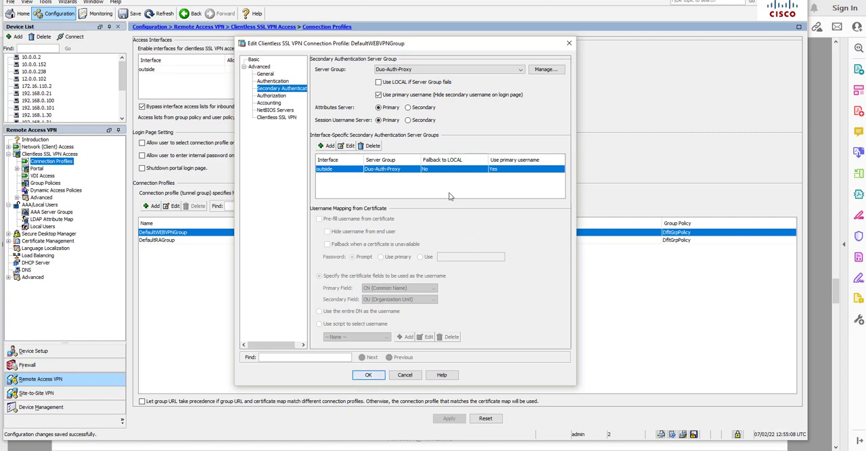
mouse_move(391, 135)
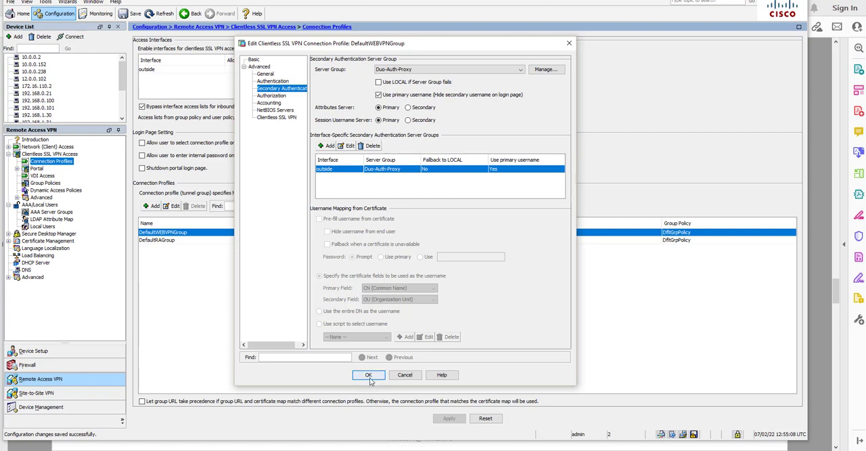
left_click(369, 374)
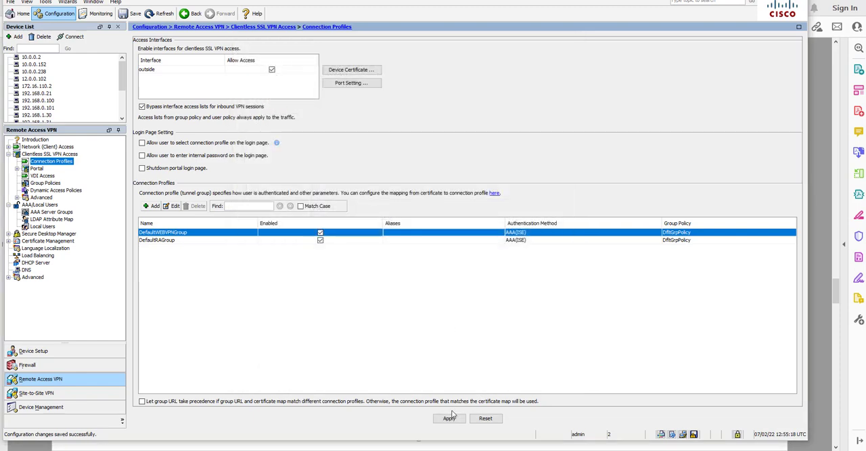
Apply and send the Duo-Auth-Proxy secondary authentication commands to the ASA, then dismiss the results.
left_click(450, 418)
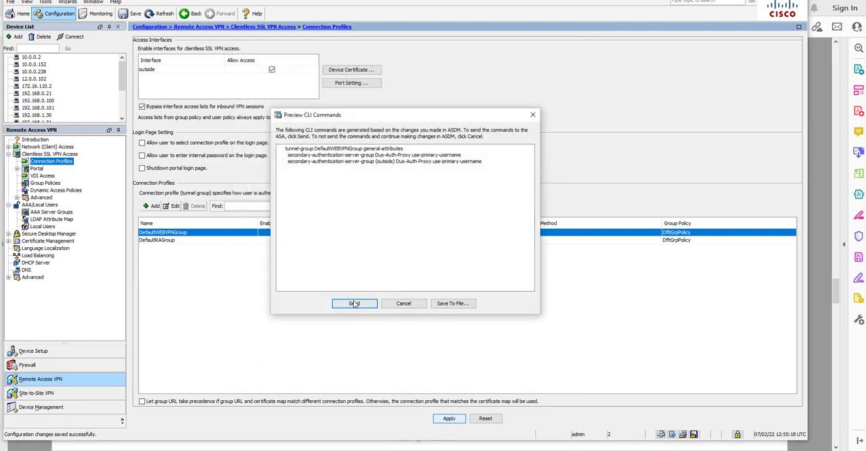
left_click(354, 303)
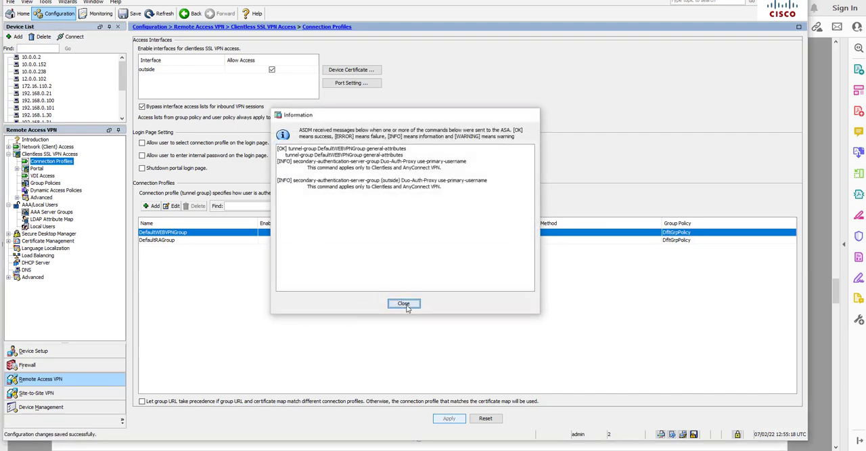
left_click(403, 303)
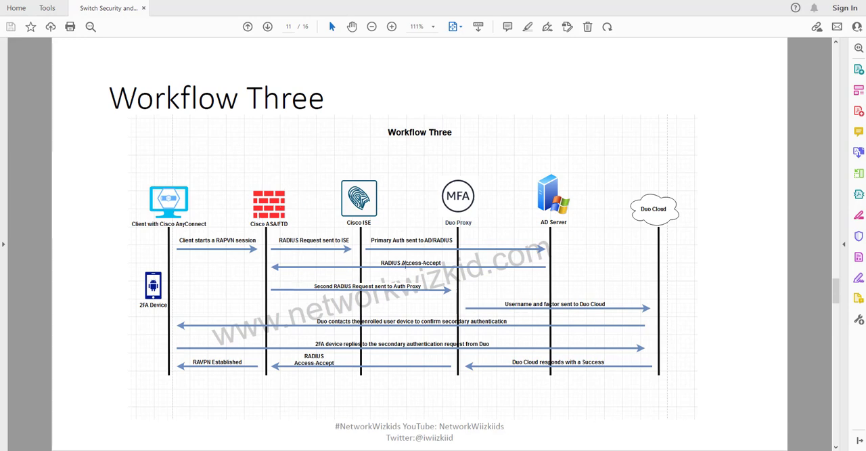
mouse_move(361, 238)
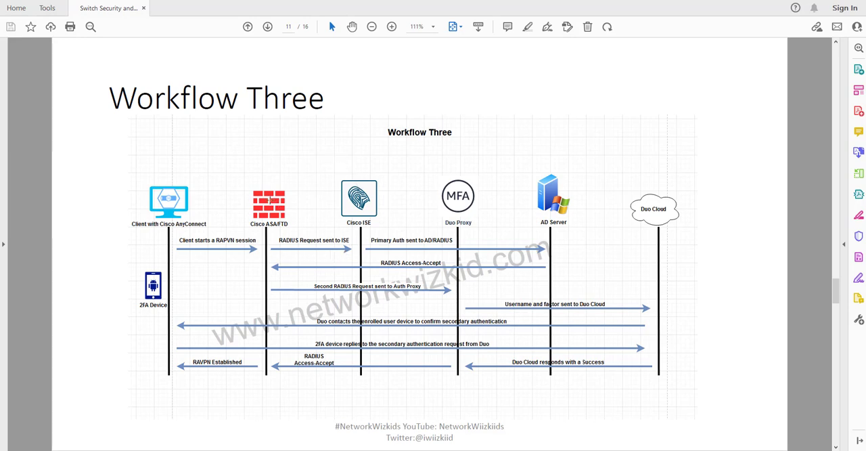
mouse_move(265, 256)
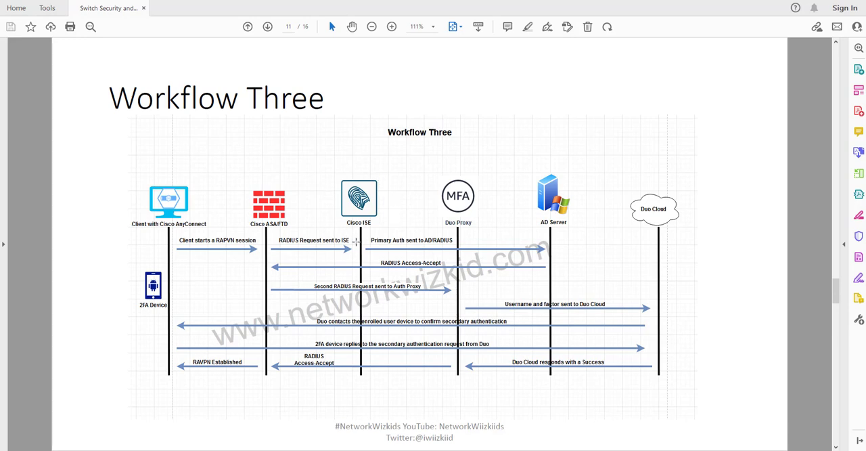
mouse_move(333, 165)
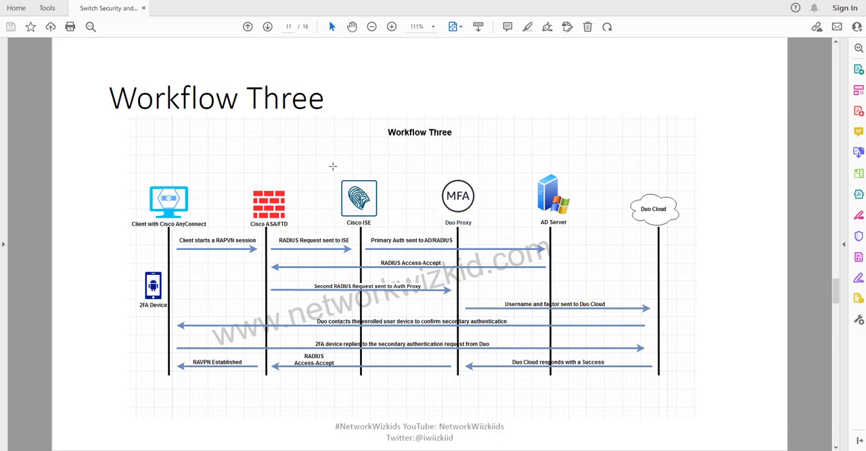
mouse_move(350, 214)
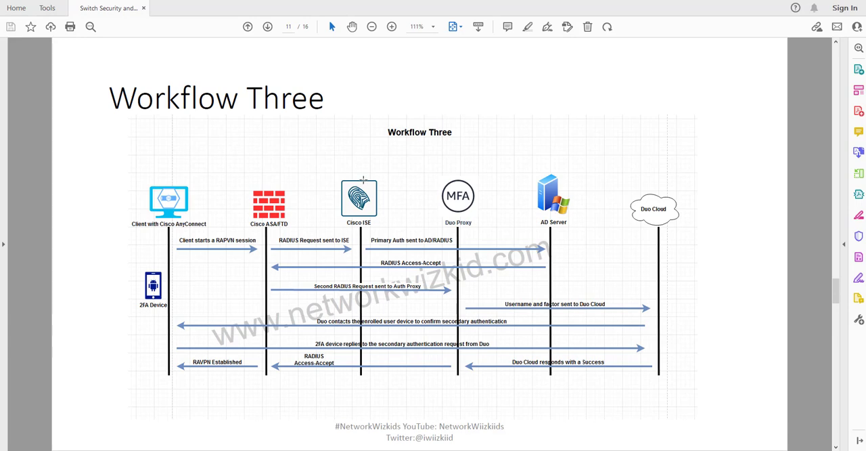
mouse_move(680, 172)
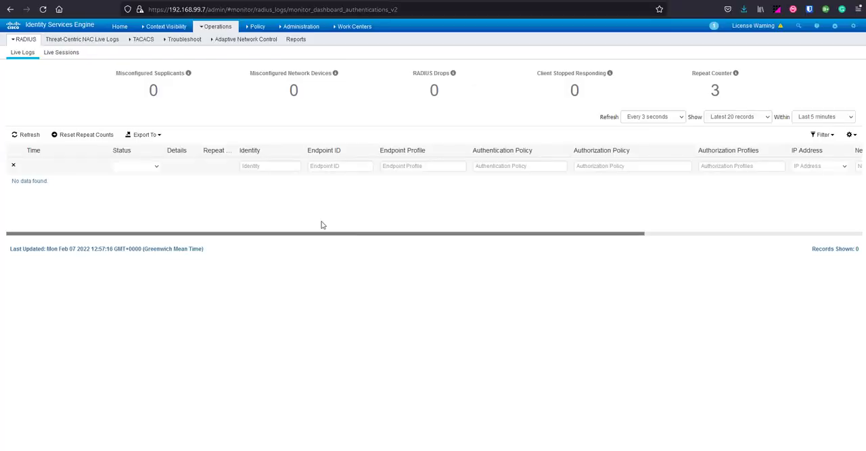
Go from the ISE home dashboard to Administration > Network Resources > Network Devices for the ASA firewall.
left_click(254, 27)
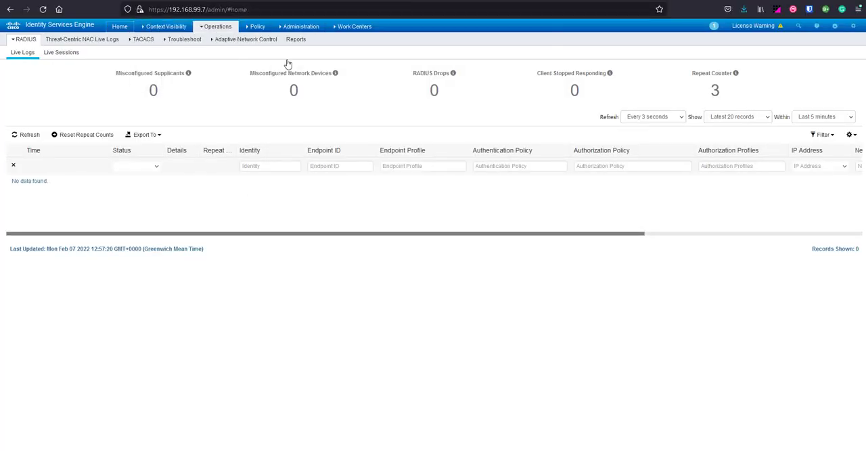
mouse_move(100, 30)
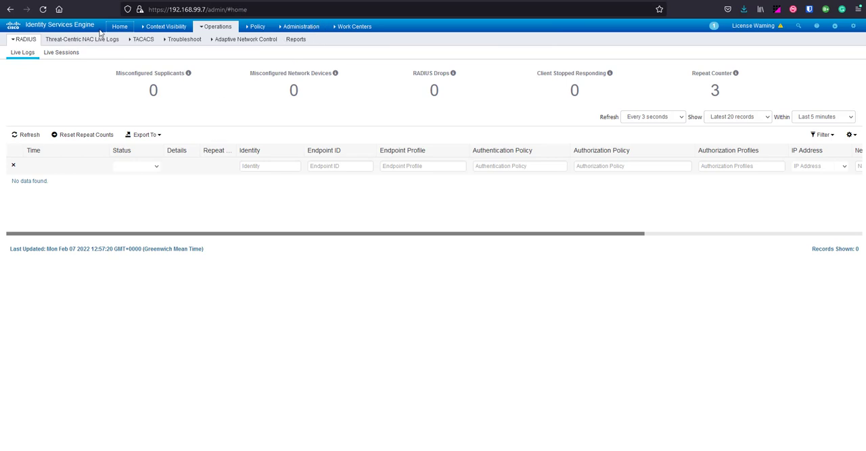
left_click(121, 27)
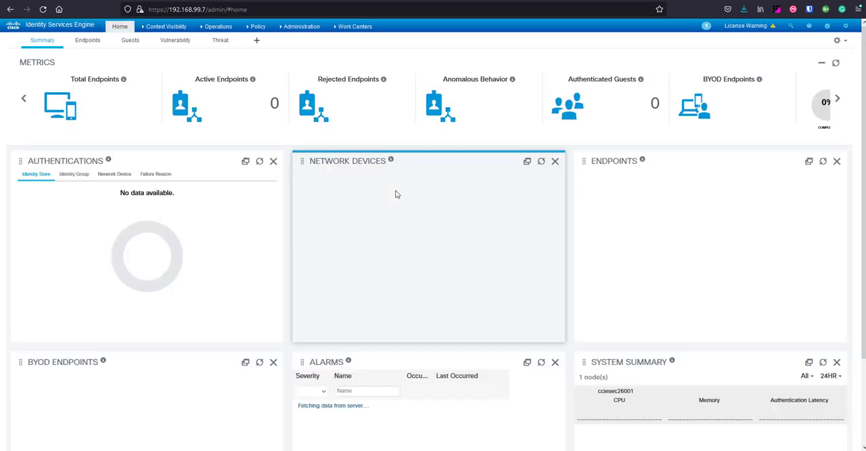
left_click(300, 27)
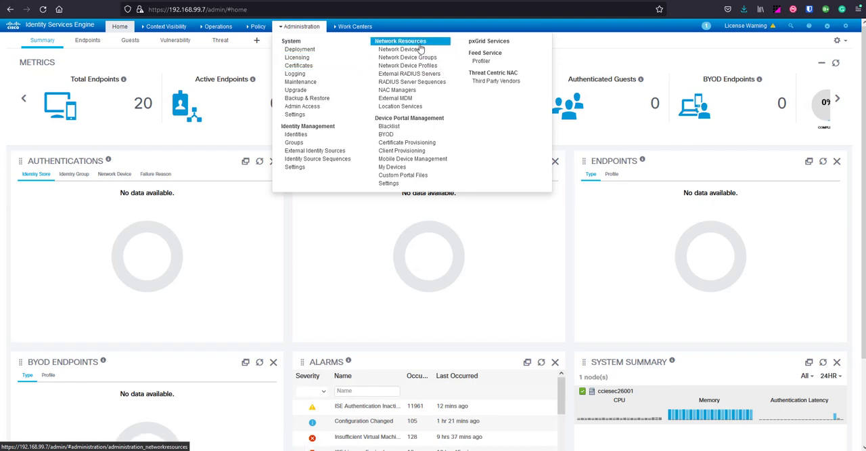
mouse_move(374, 52)
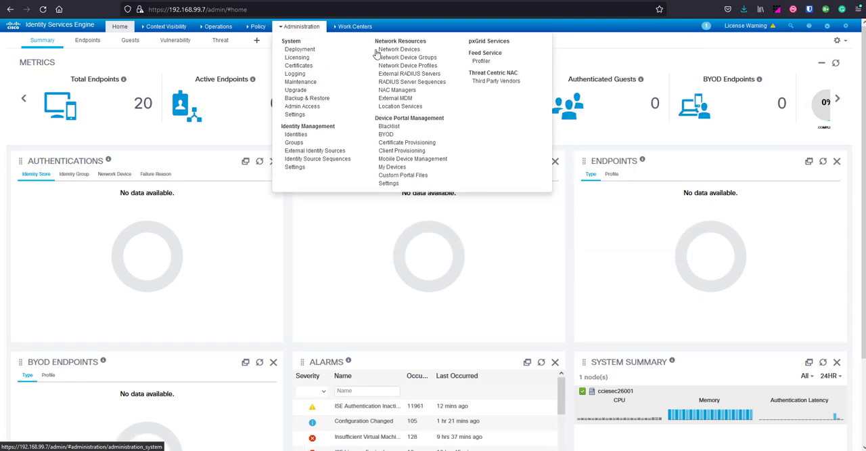
left_click(401, 49)
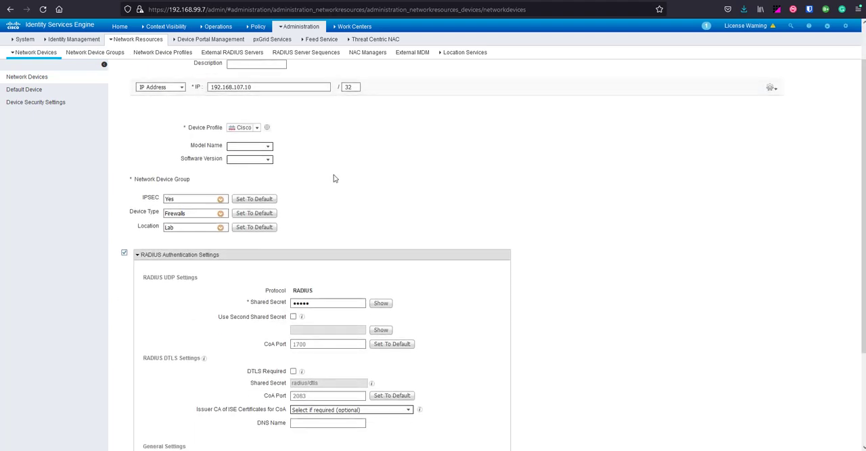
scroll("down", 3)
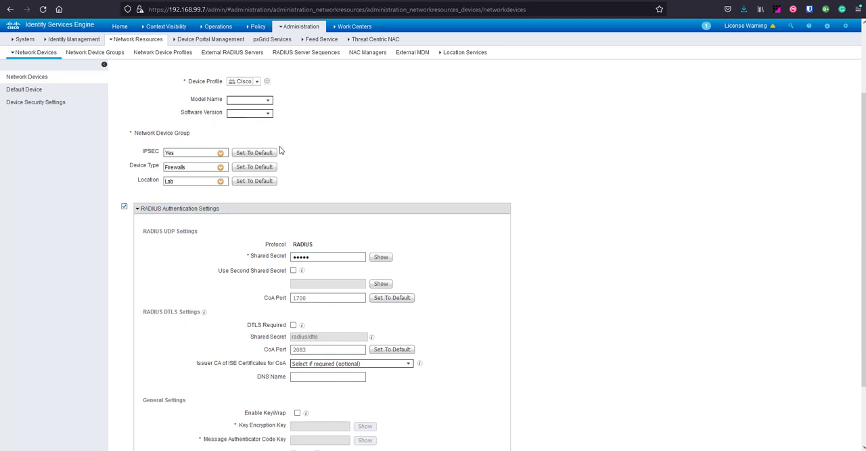
mouse_move(606, 186)
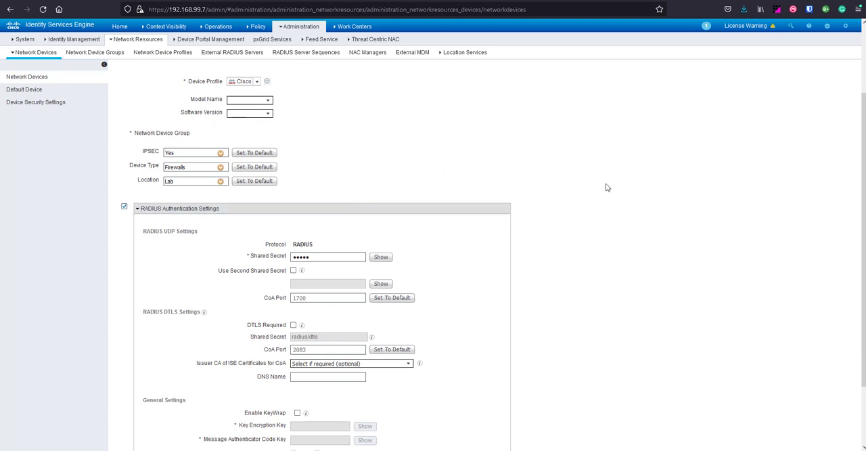
scroll("down", 3)
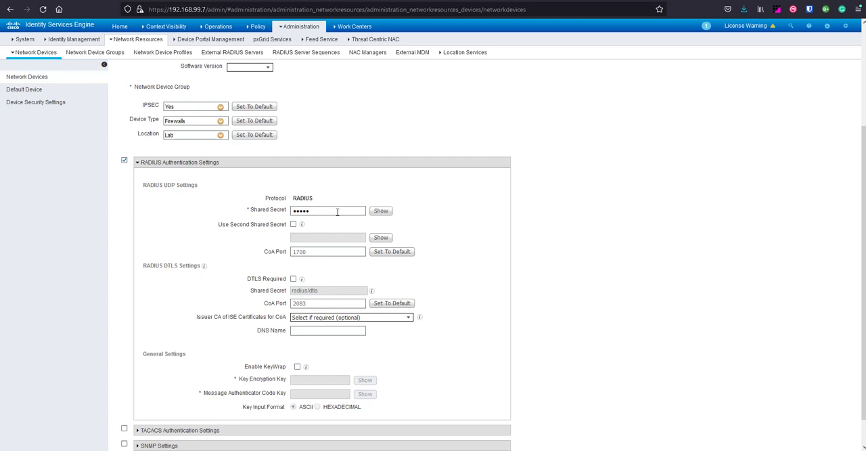
mouse_move(320, 207)
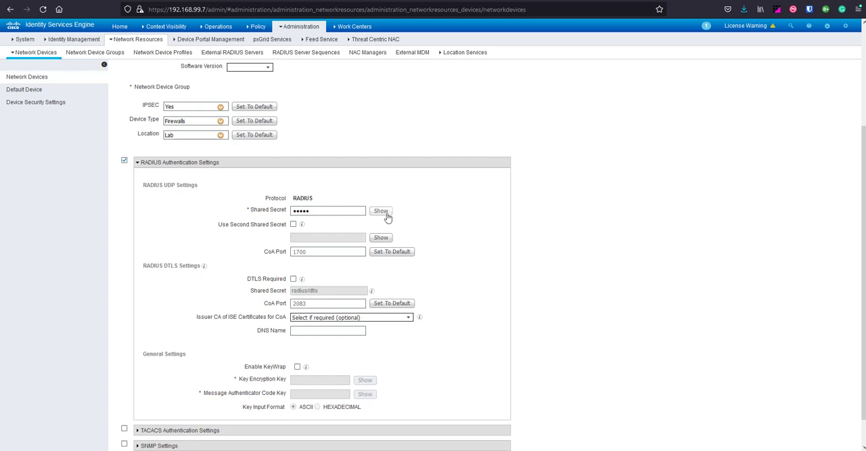
left_click(381, 211)
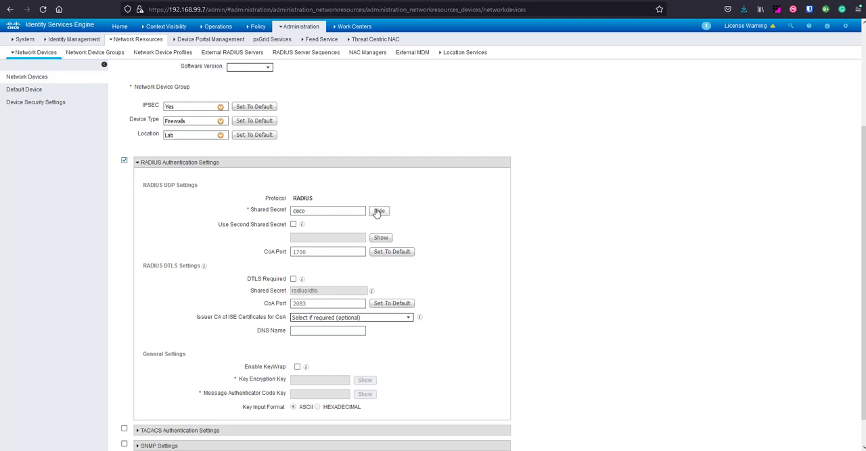
left_click(380, 211)
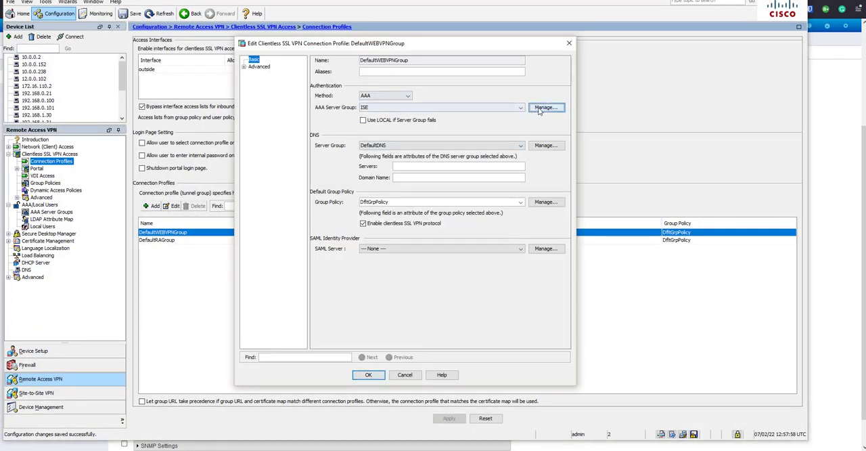
left_click(546, 107)
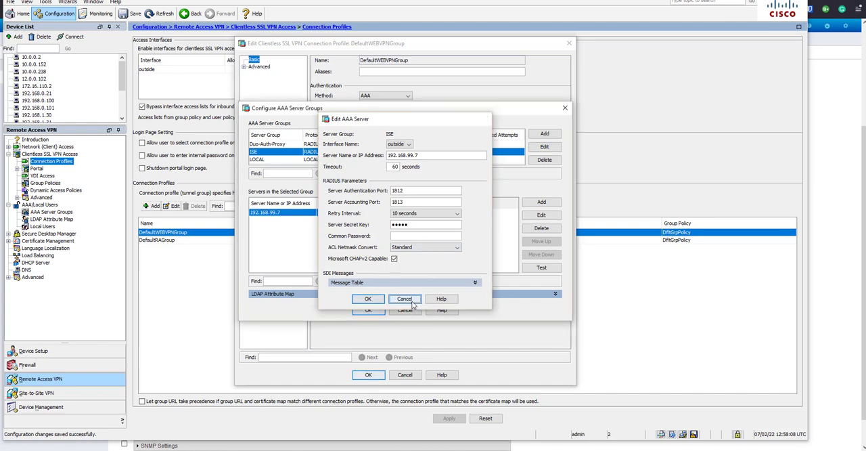
left_click(404, 297)
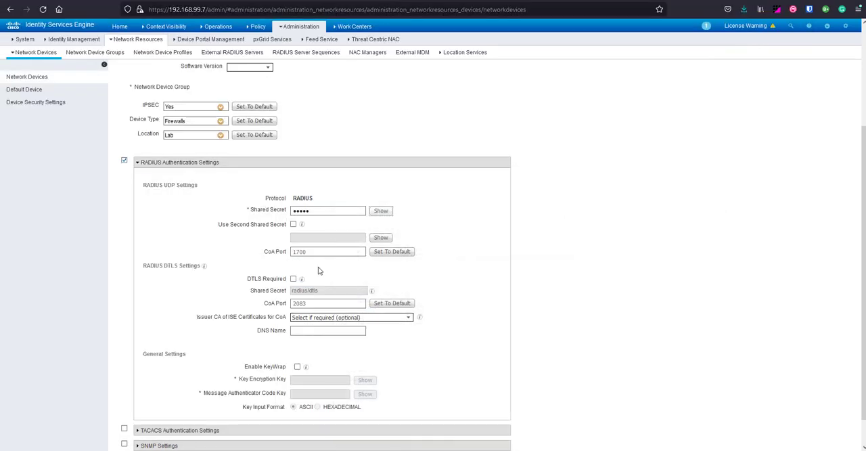
Go to Policy > Policy Sets, discarding unsaved device changes, and open DEMO-RAVPN-WF3.
left_click(264, 27)
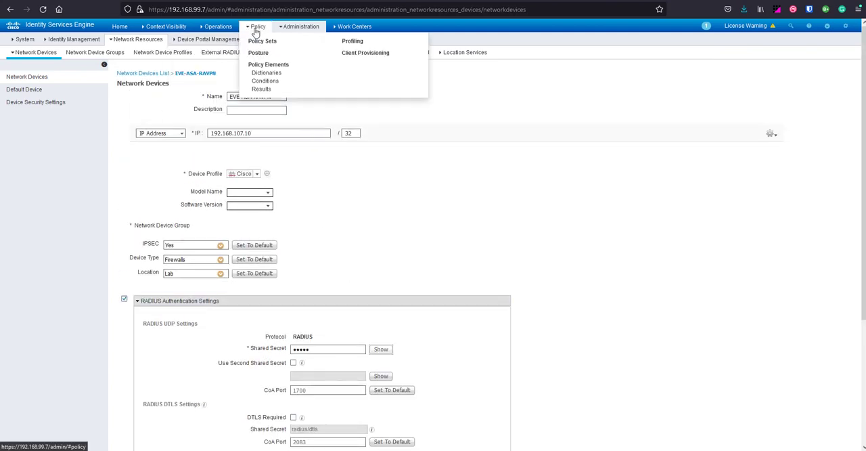
left_click(263, 40)
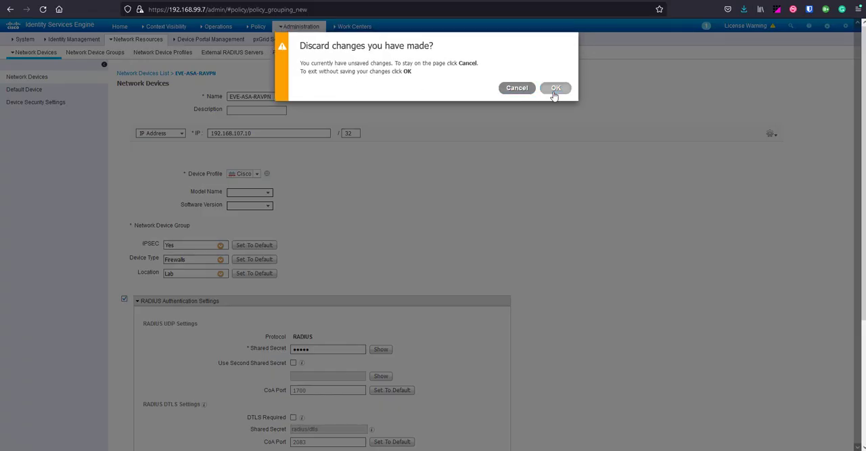
left_click(556, 87)
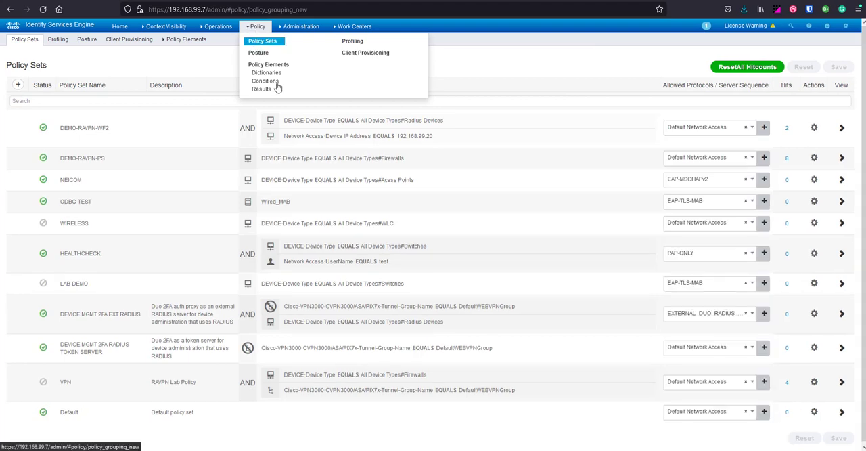
left_click(529, 100)
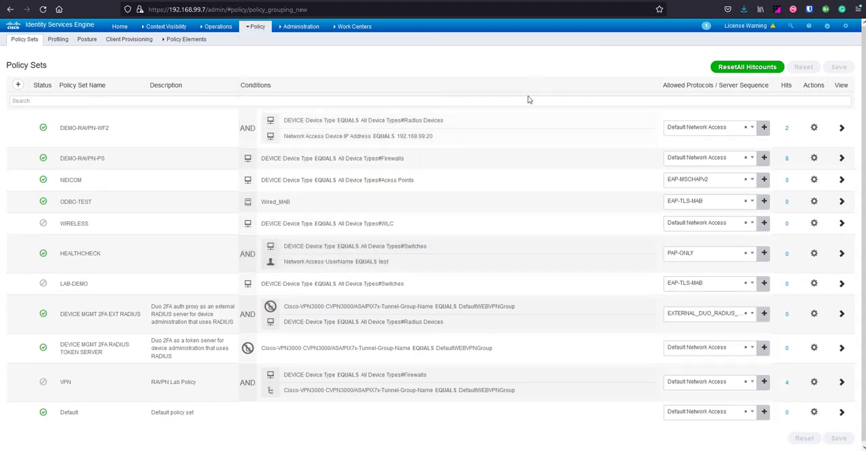
mouse_move(528, 96)
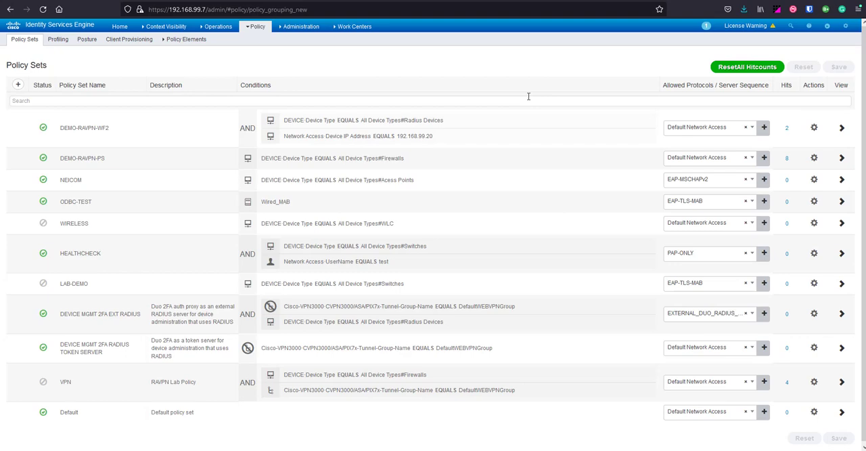
double_click(82, 158)
type("WF3")
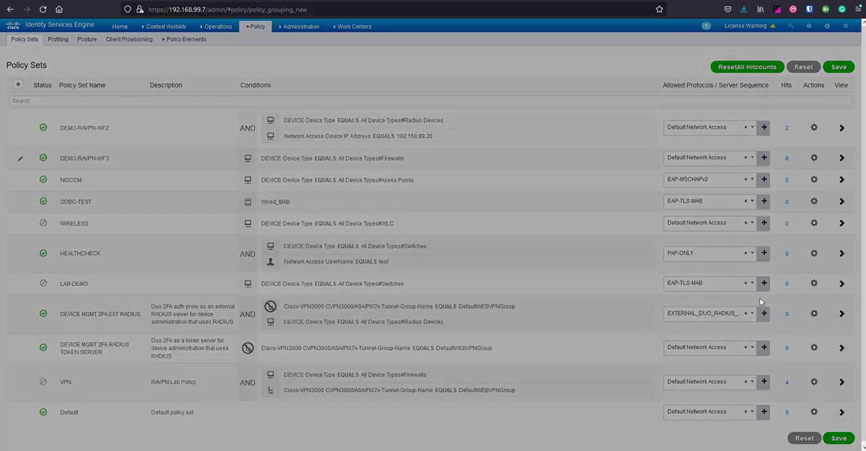
left_click(842, 67)
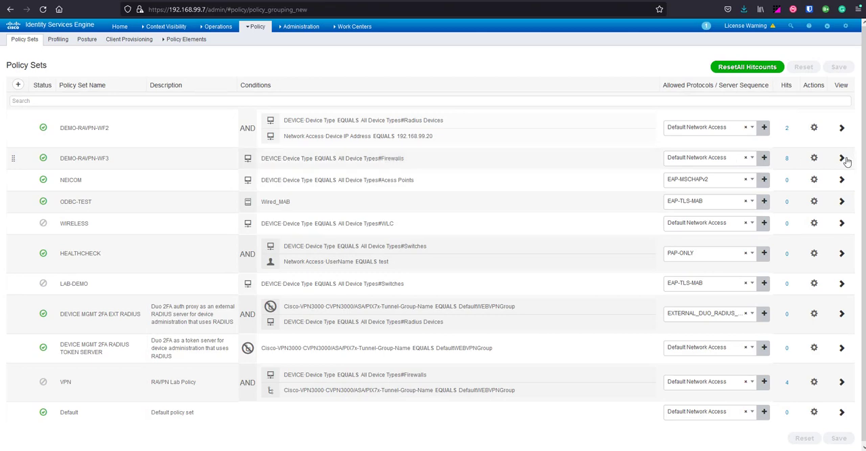
left_click(841, 155)
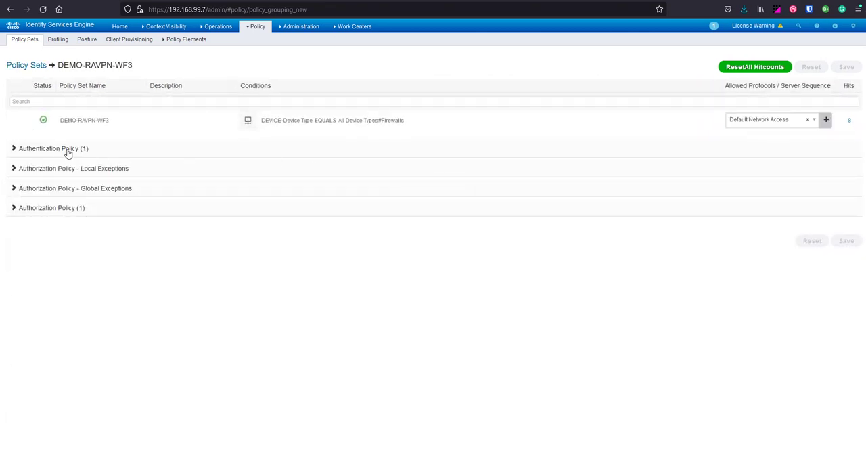
Set the Default authentication rule's identity source to demo-network-wizkid and save the policy set.
left_click(15, 147)
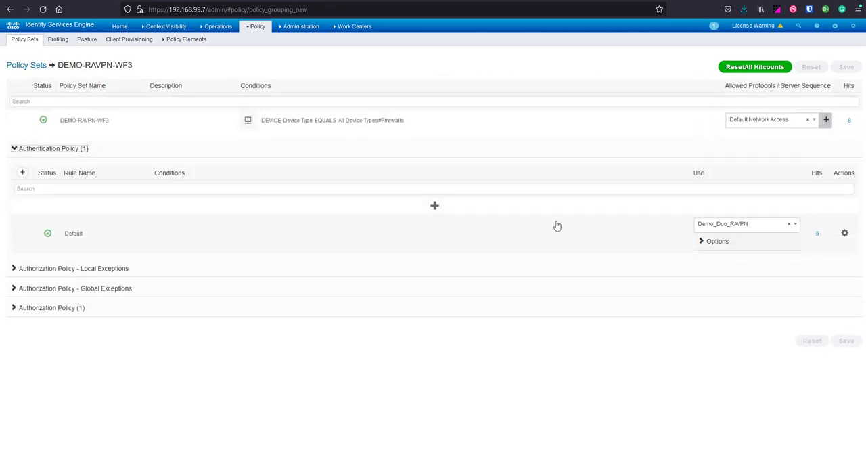
left_click(746, 223)
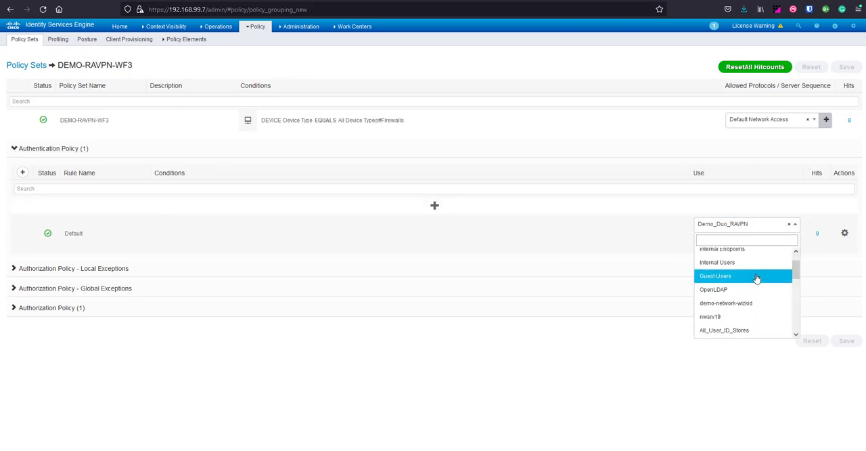
left_click(726, 303)
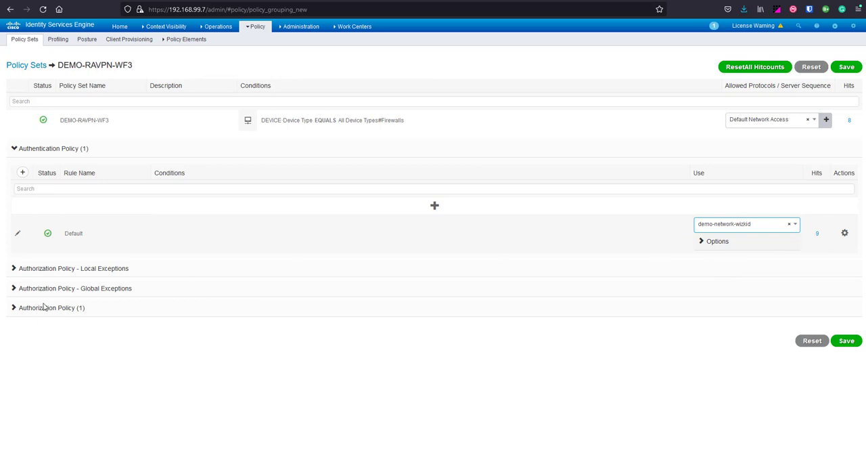
left_click(14, 309)
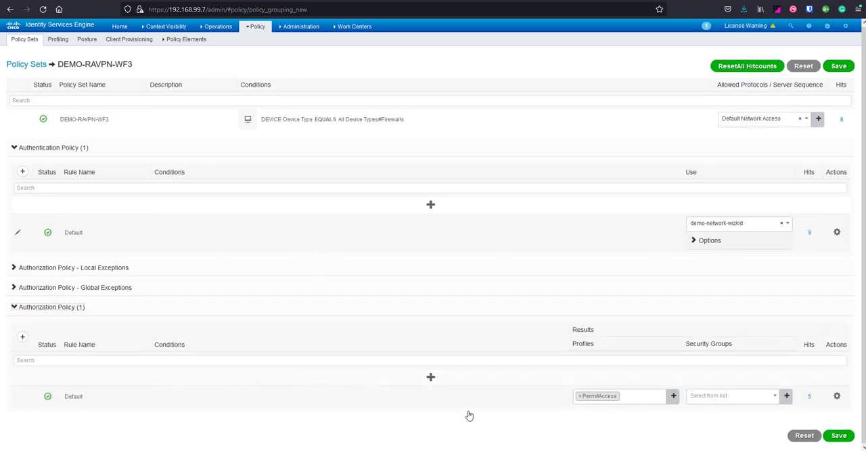
mouse_move(809, 433)
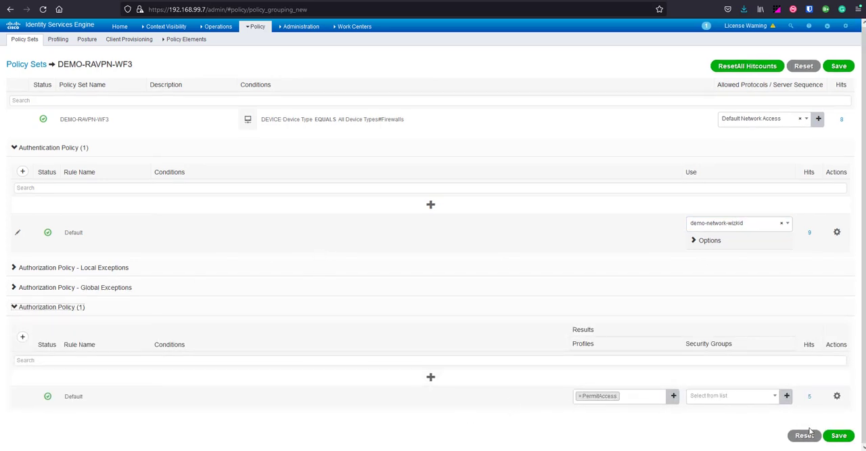
left_click(841, 433)
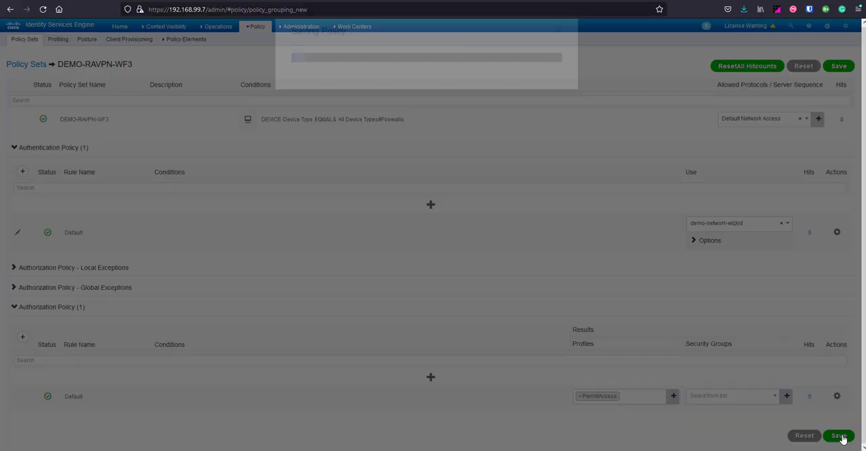
left_click(839, 433)
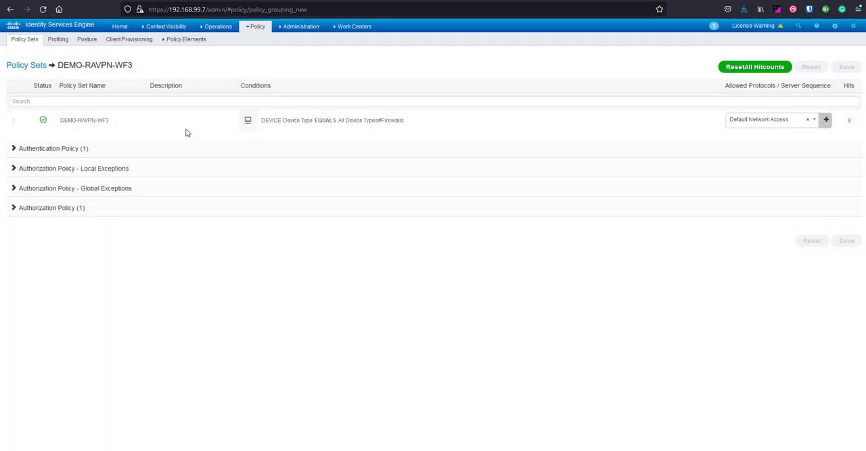
Switch to Acrobat Reader showing the Workflow Three authentication sequence diagram.
left_click(25, 67)
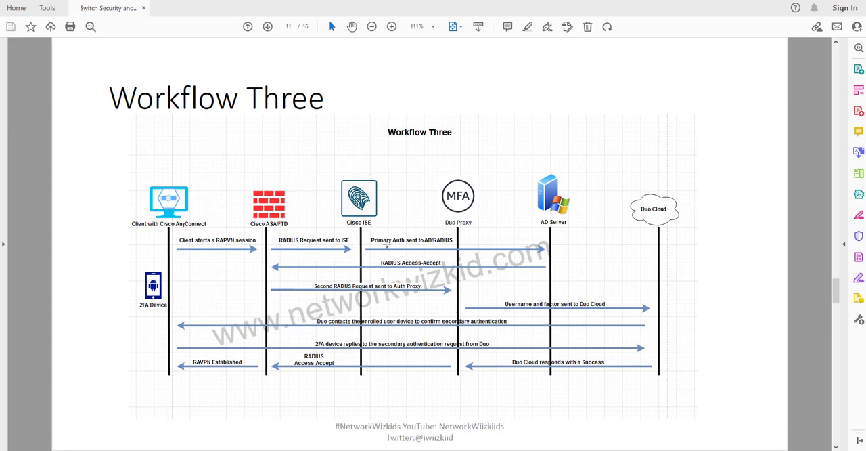
mouse_move(371, 255)
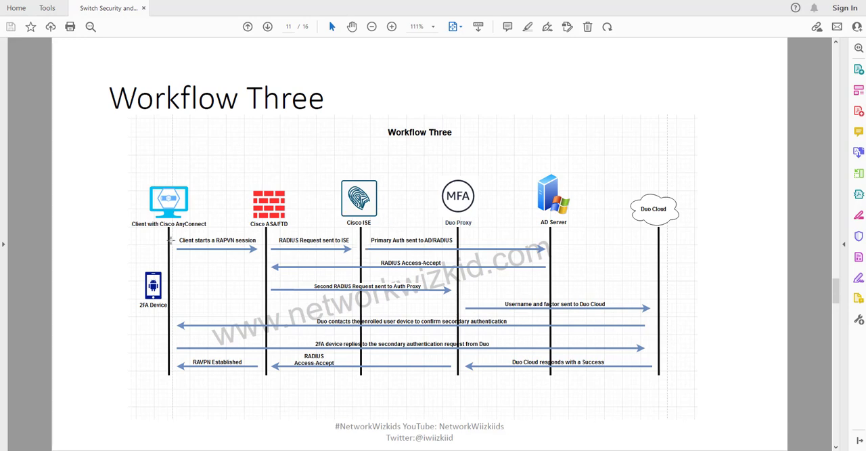
mouse_move(479, 256)
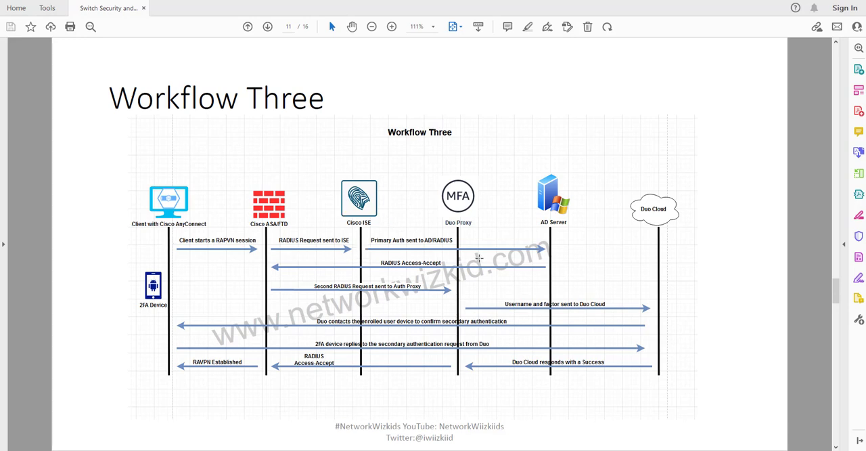
mouse_move(579, 225)
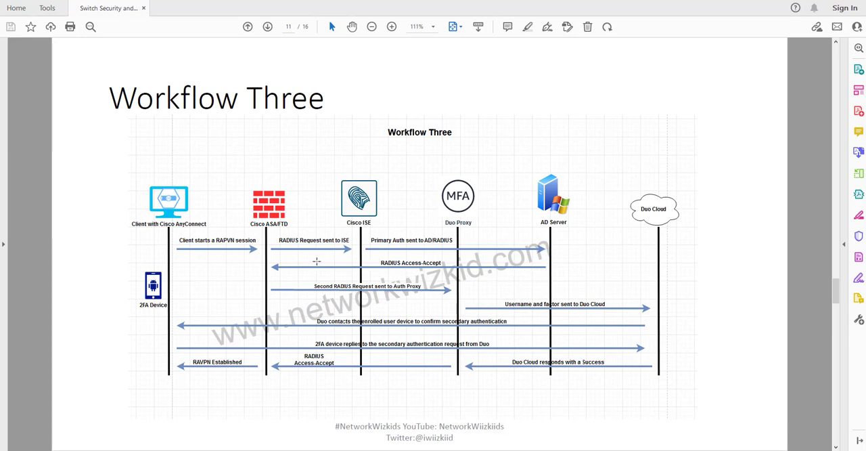
mouse_move(287, 232)
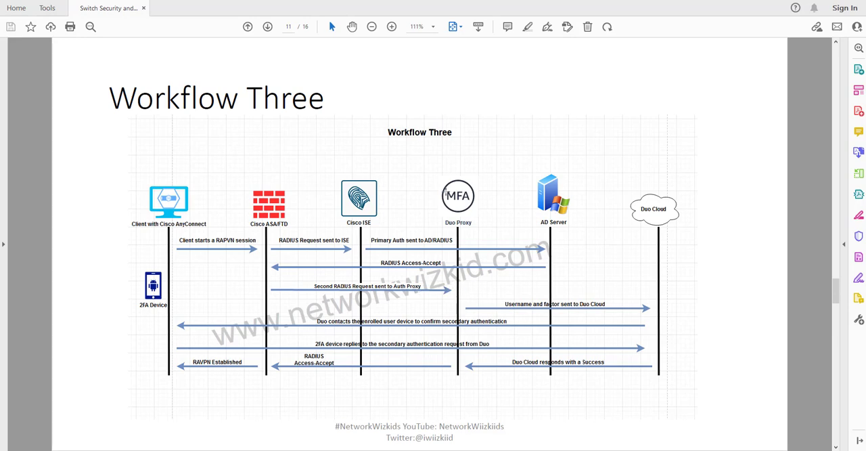
mouse_move(468, 233)
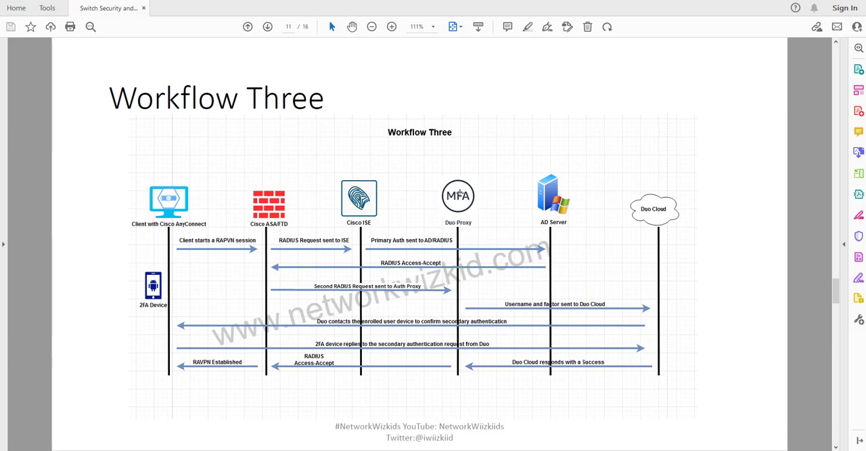
mouse_move(436, 198)
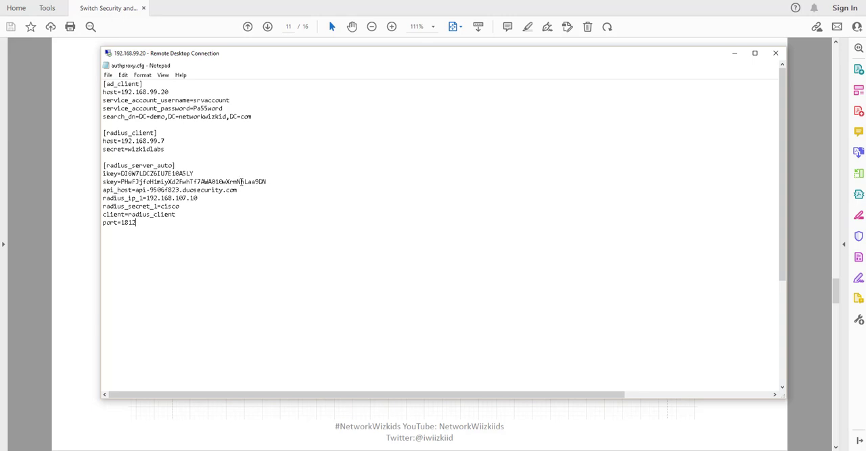
left_click_drag(146, 173, 238, 189)
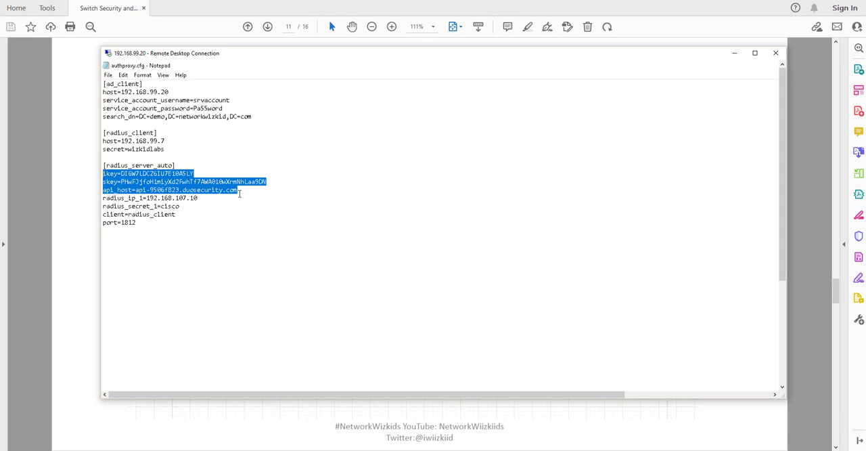
left_click(238, 189)
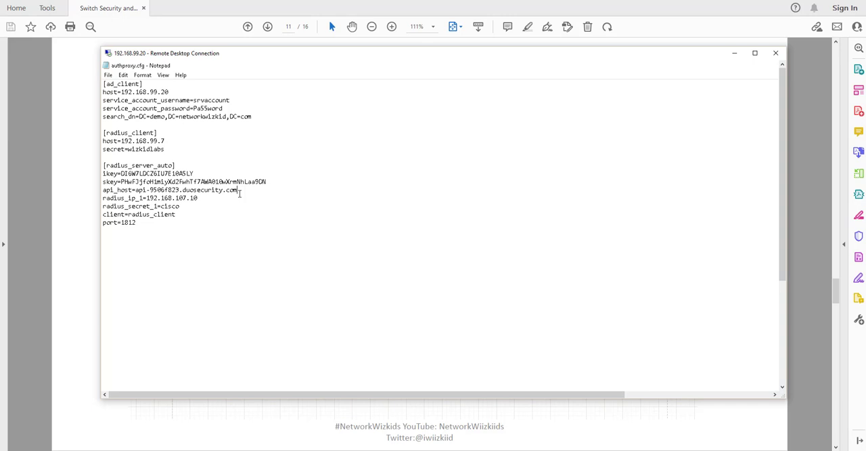
left_click_drag(103, 173, 238, 189)
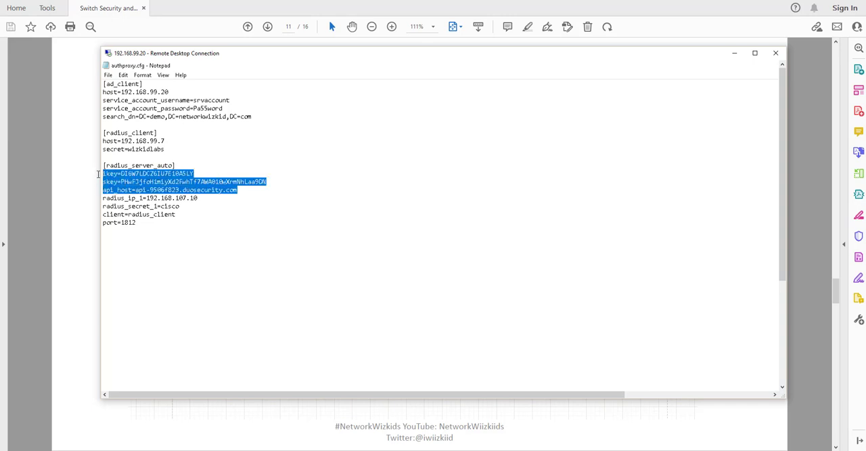
mouse_move(242, 189)
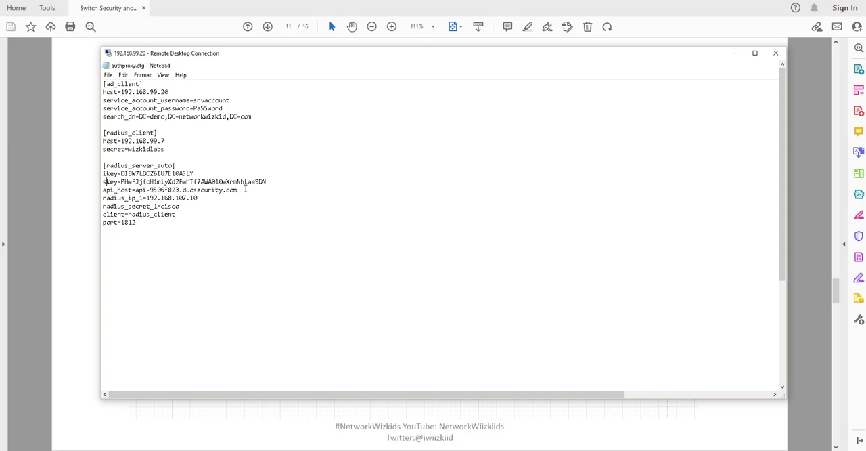
left_click_drag(103, 165, 236, 189)
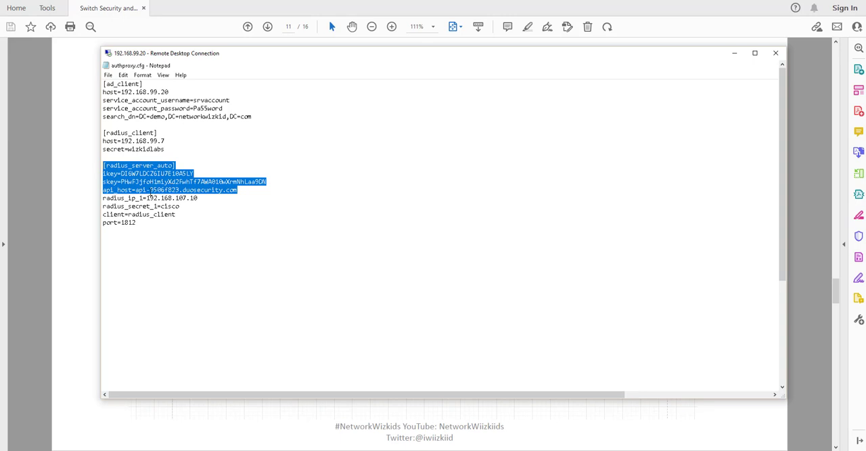
mouse_move(178, 203)
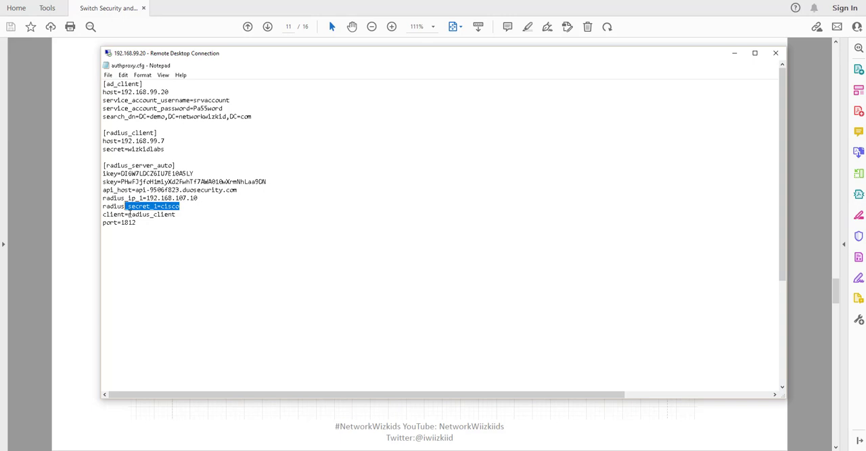
Replace client=radius_client with client=duo_only_client in authproxy.cfg.
double_click(150, 213)
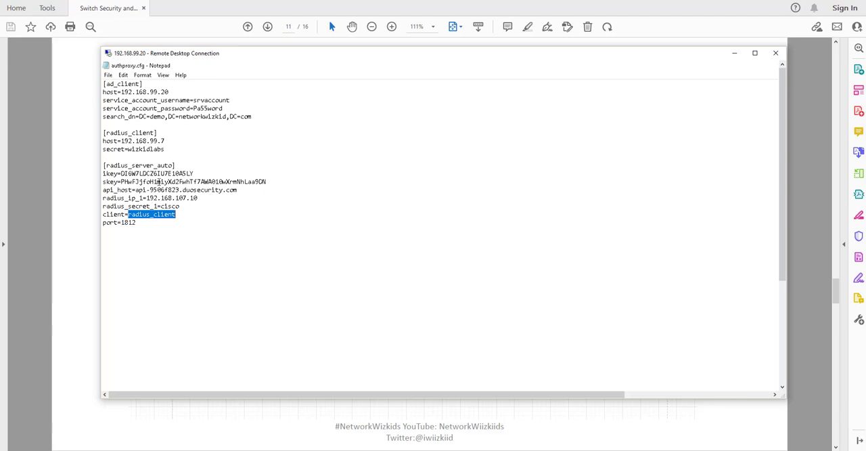
mouse_move(146, 216)
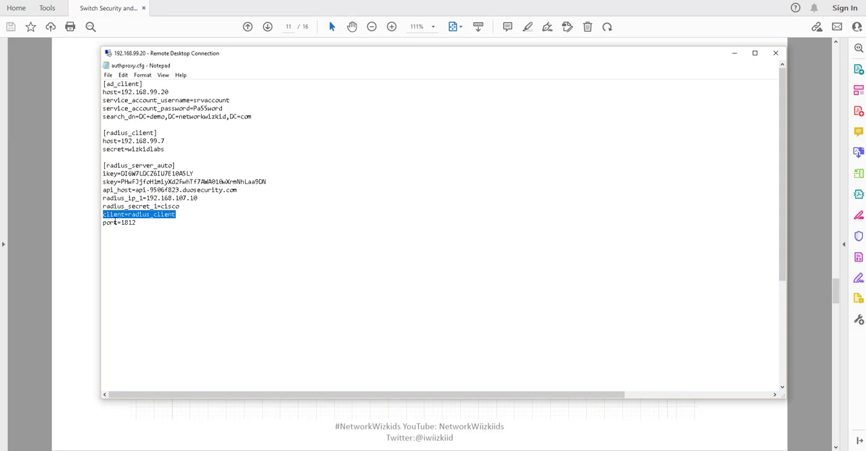
mouse_move(122, 223)
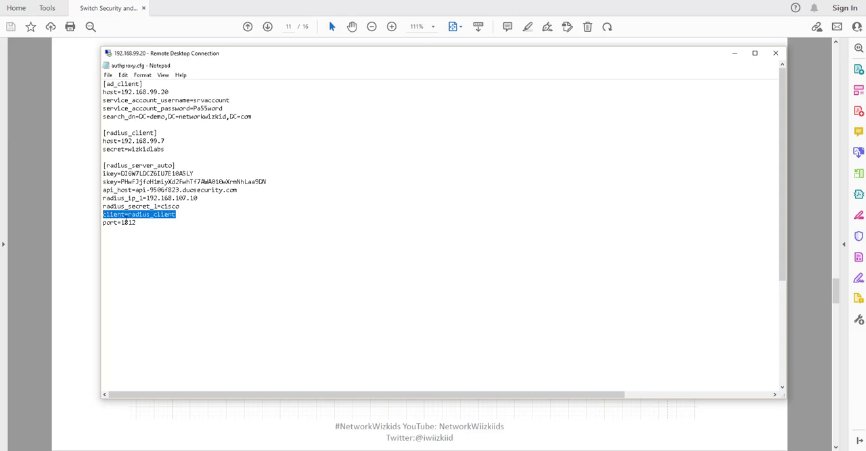
key("Delete")
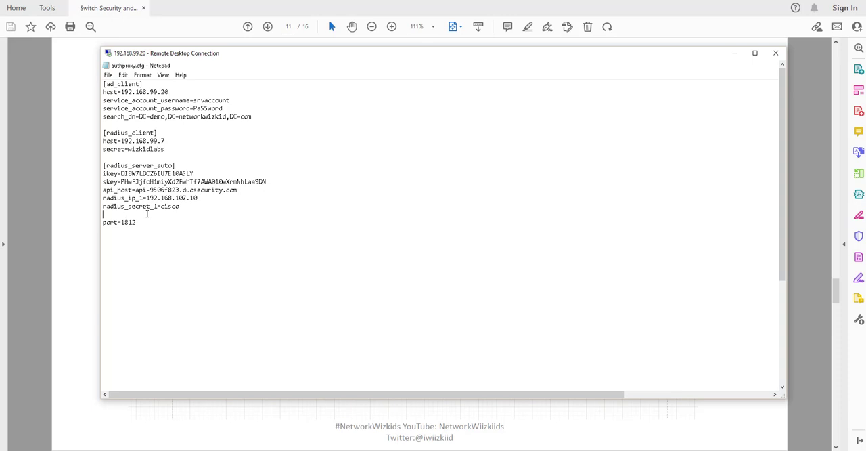
type("client")
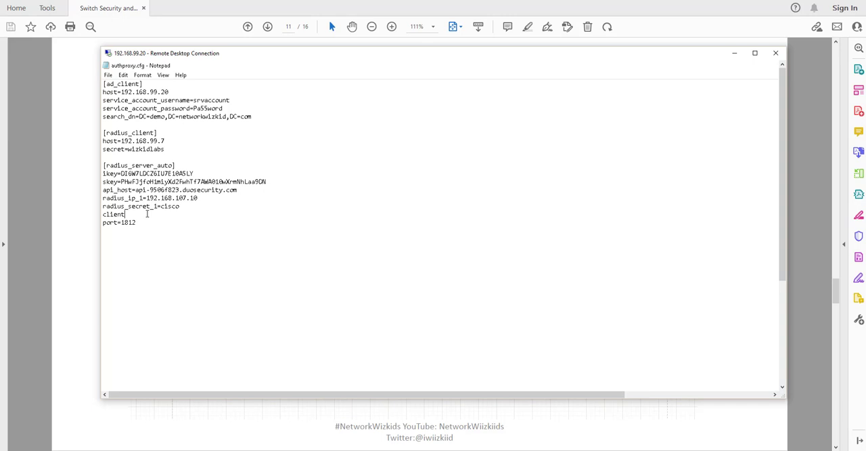
type("=")
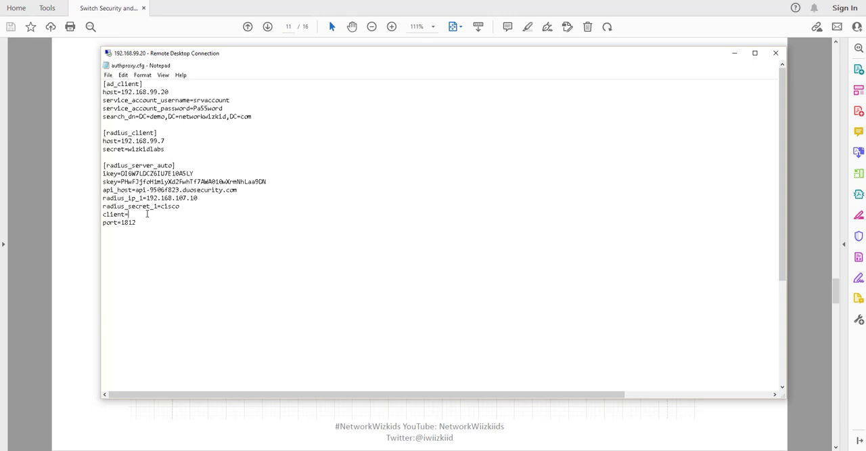
type("duo_o")
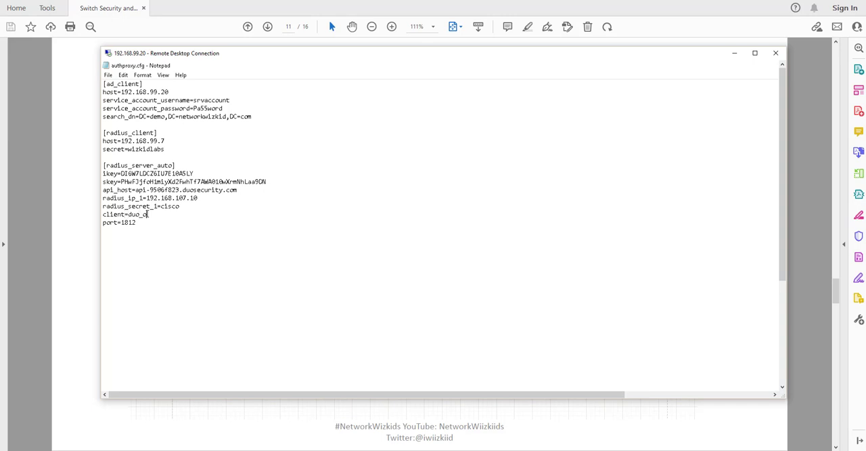
type("nly")
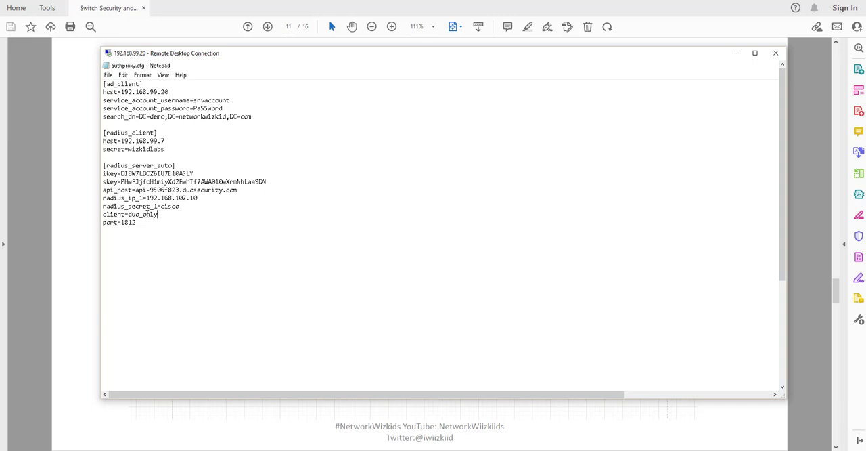
type("_client")
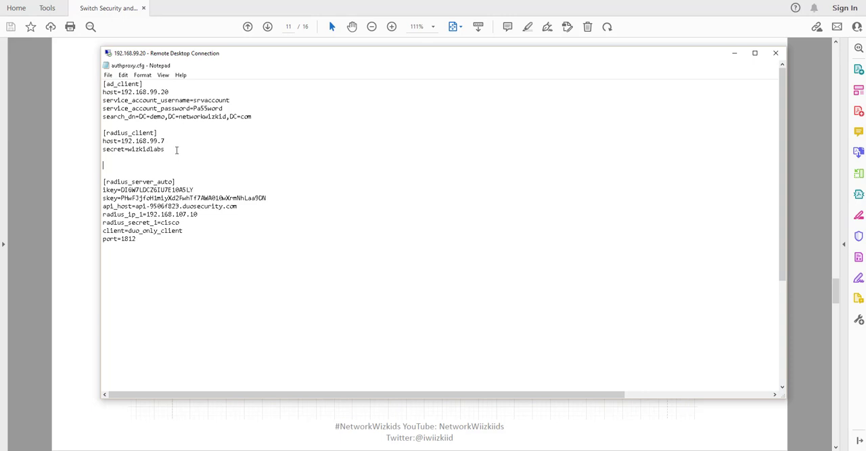
Add a [duo_only_client] section header above [radius_server_auto] and save the file.
type("[duo")
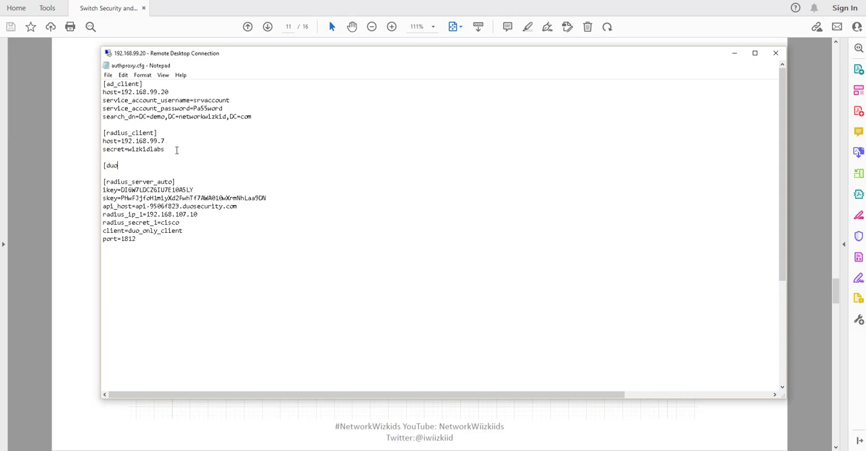
type("_o")
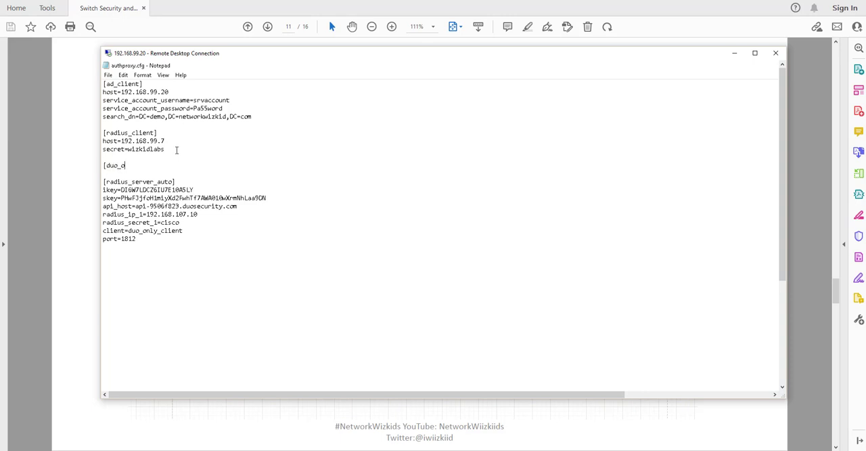
type("nly_")
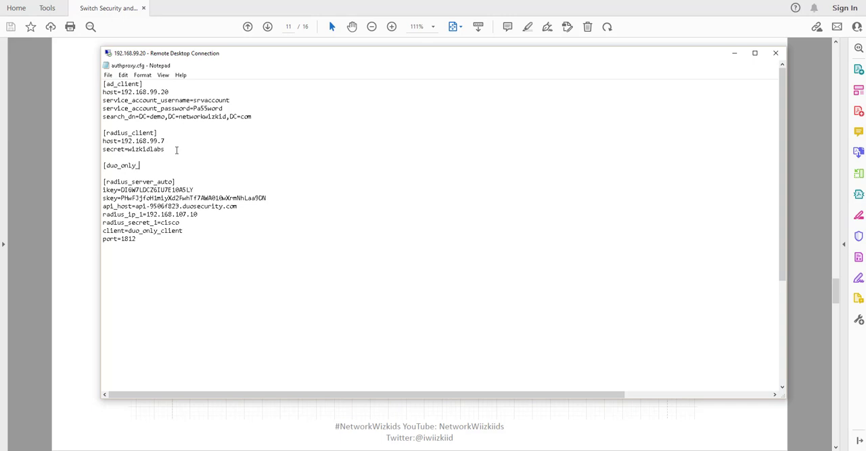
type("_client")
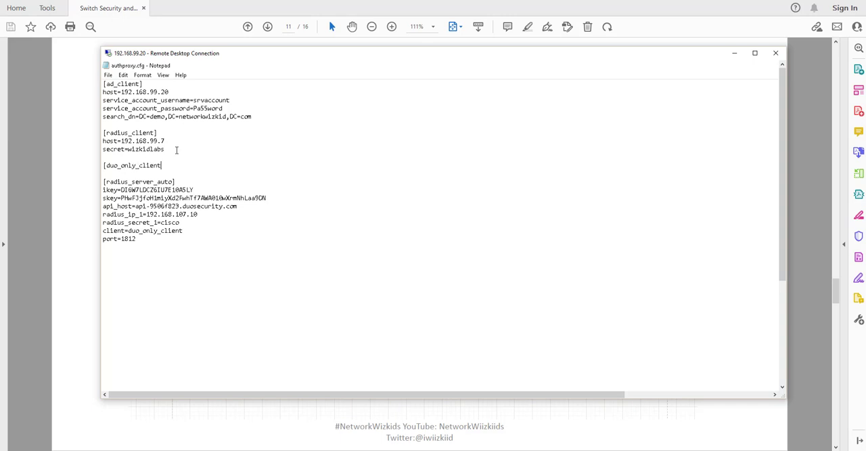
type("#")
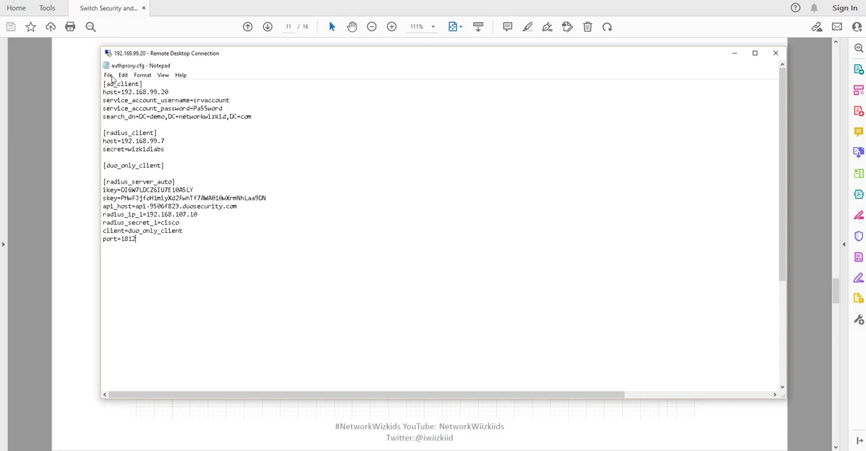
left_click(108, 75)
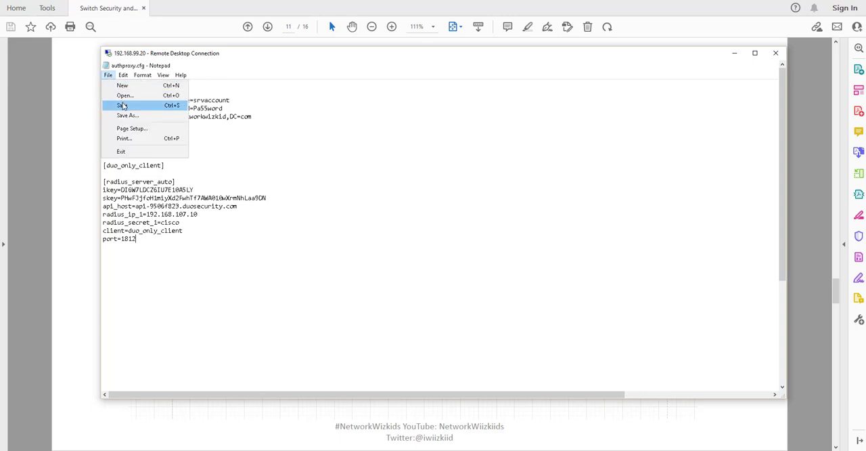
left_click(121, 106)
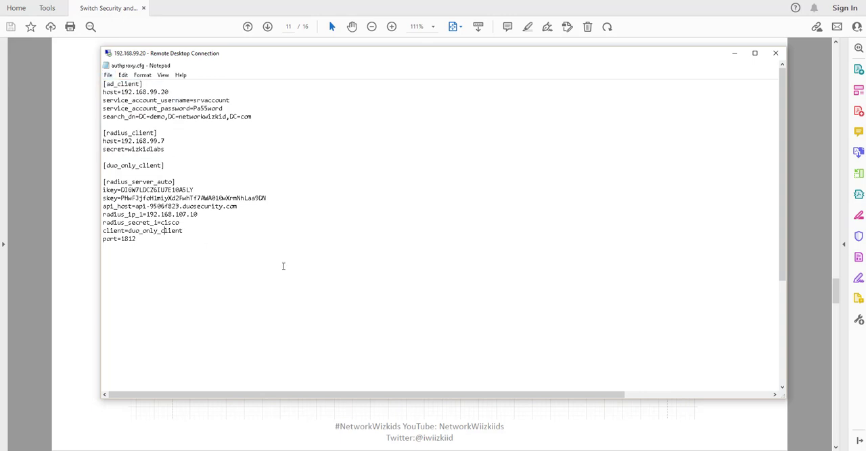
scroll("down", 3)
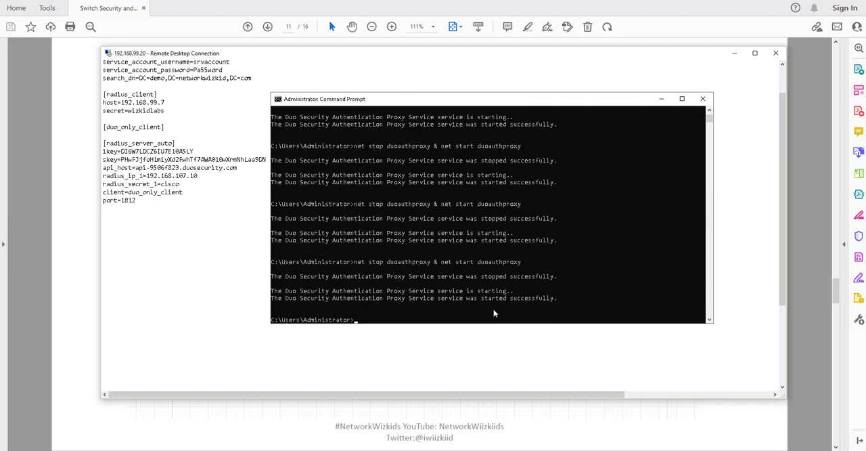
mouse_move(425, 183)
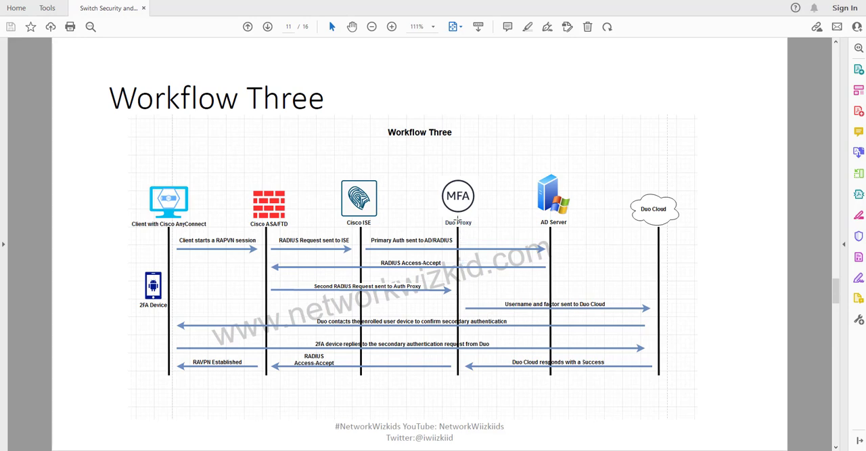
mouse_move(470, 233)
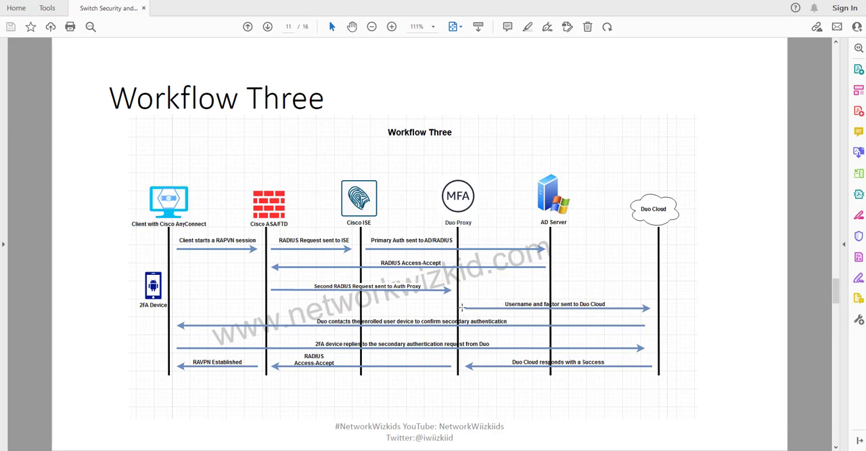
mouse_move(444, 307)
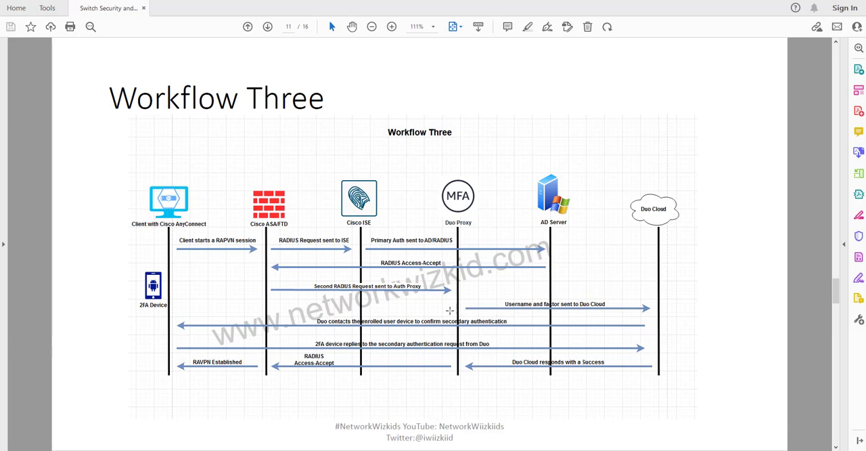
mouse_move(552, 344)
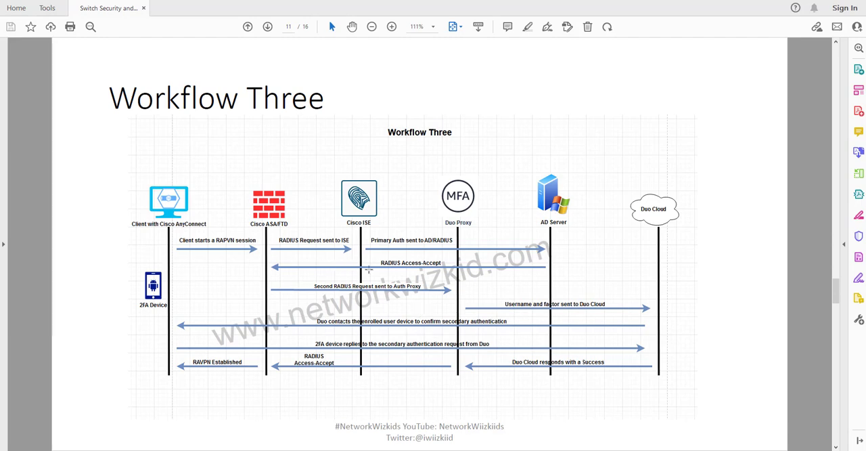
mouse_move(457, 268)
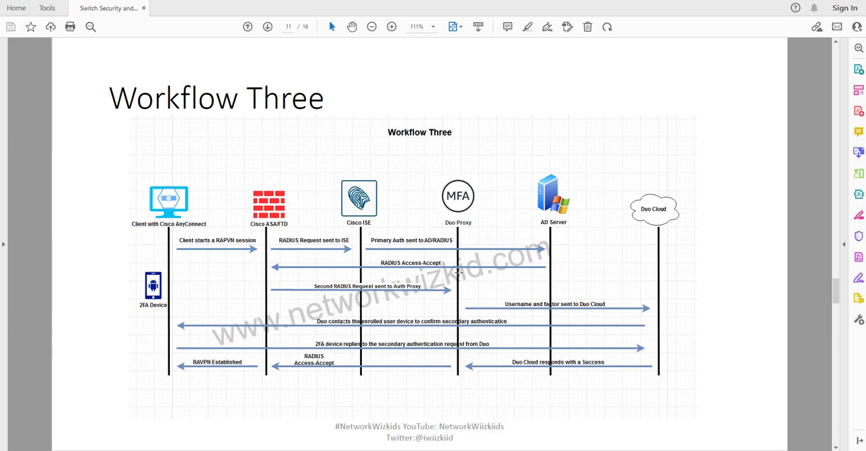
mouse_move(657, 214)
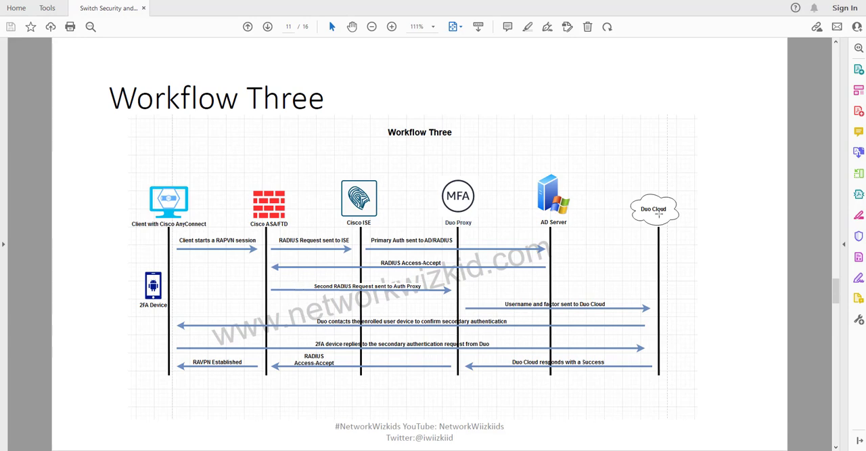
mouse_move(470, 226)
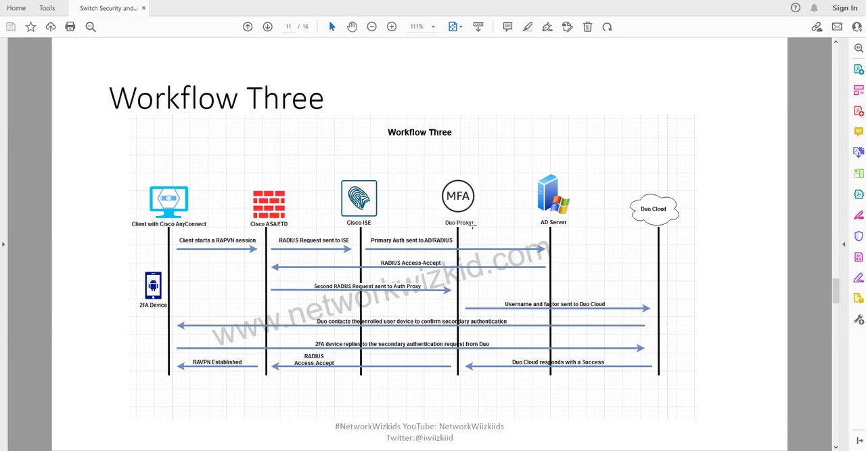
mouse_move(439, 218)
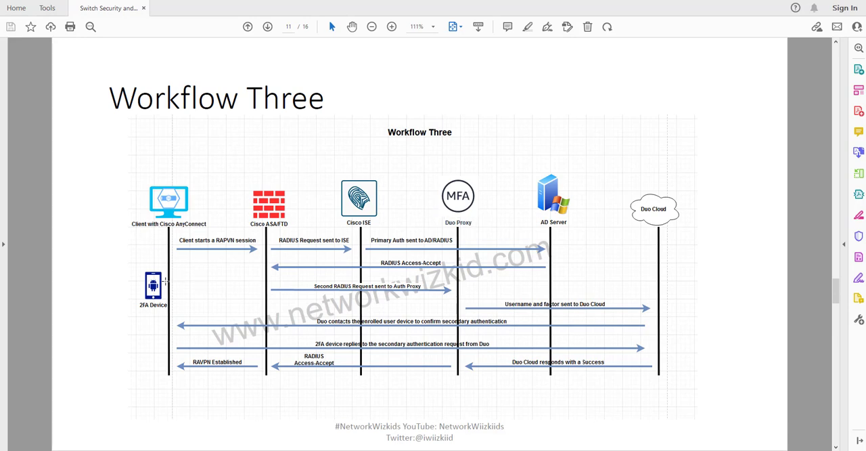
mouse_move(197, 308)
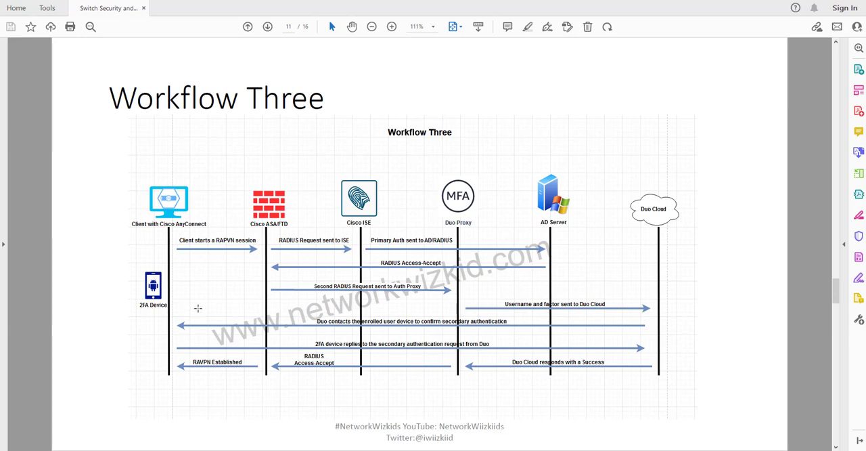
mouse_move(149, 341)
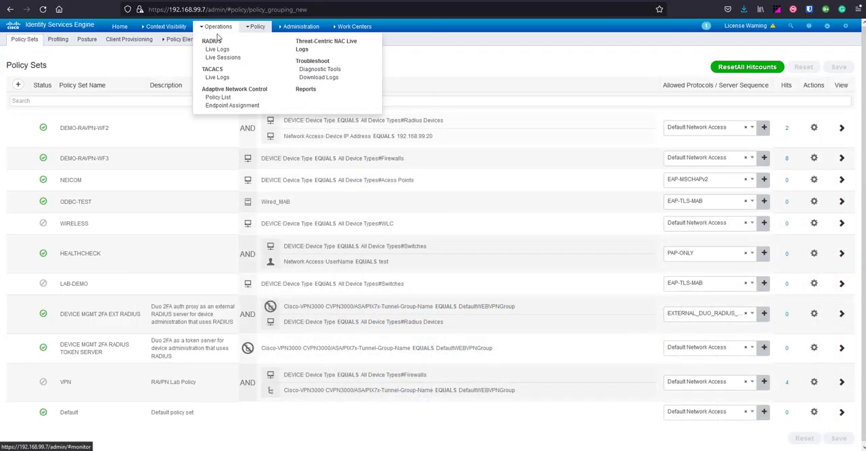
Open Operations > RADIUS > Live Logs in Cisco ISE.
left_click(209, 52)
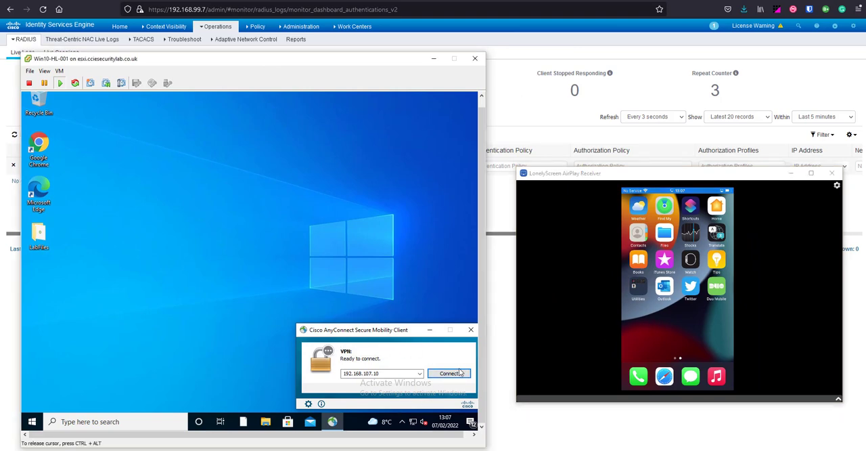
Connect the AnyConnect VPN as demo1 with password and second password, then approve the Duo push on the phone.
left_click(448, 373)
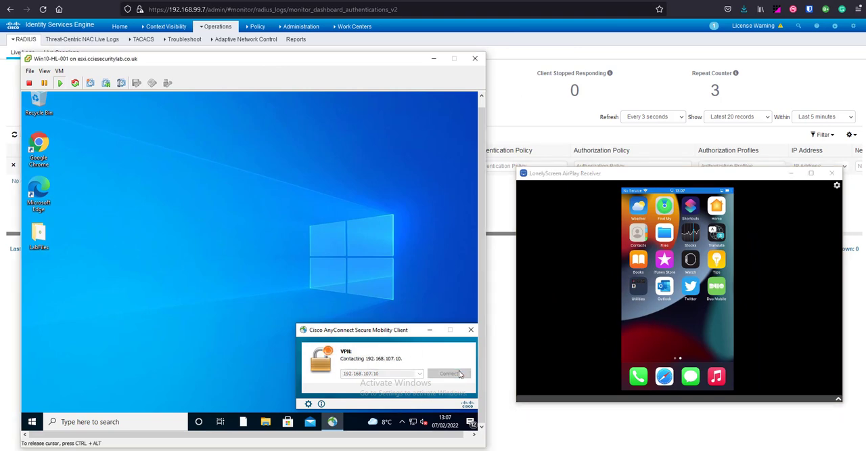
left_click(450, 373)
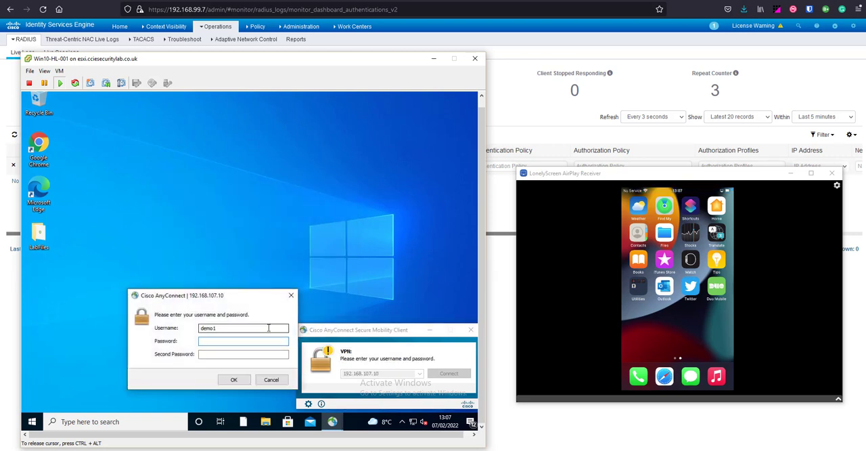
type("***")
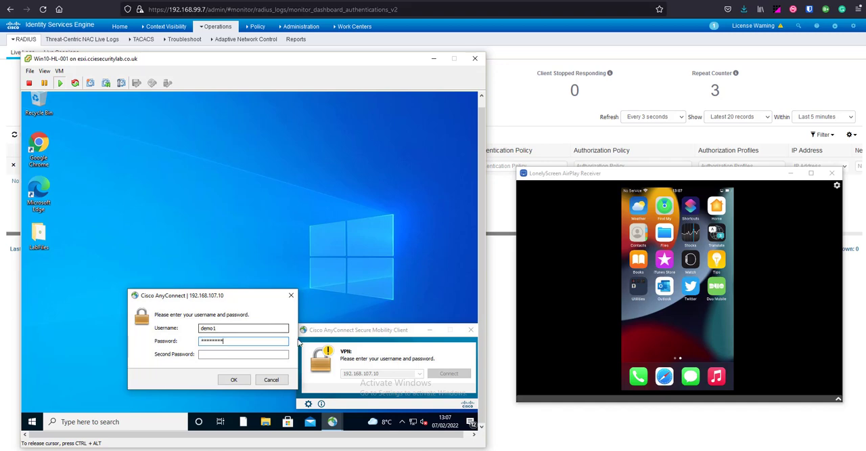
left_click(244, 355)
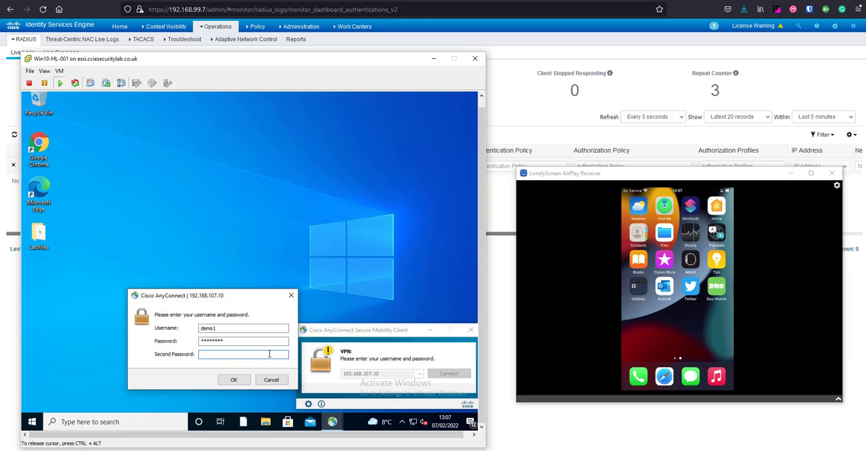
type("****")
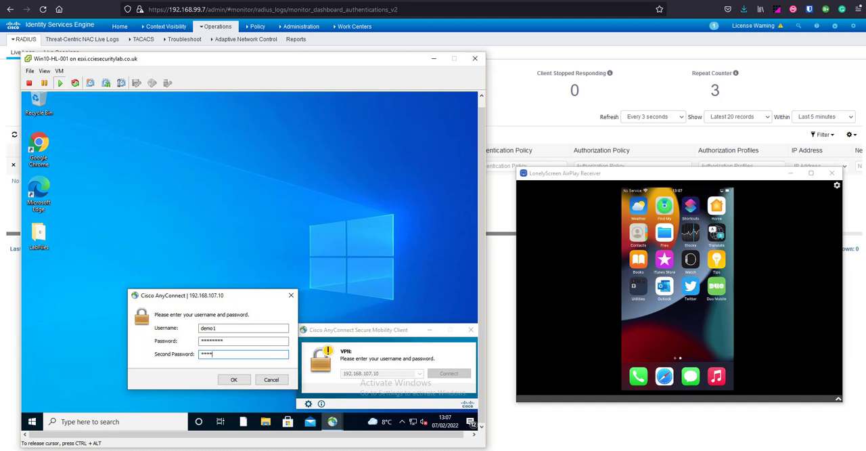
left_click(243, 378)
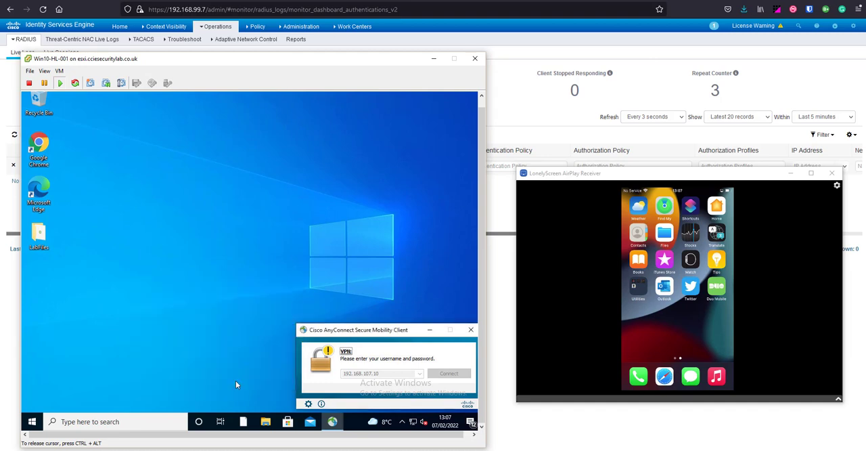
mouse_move(420, 371)
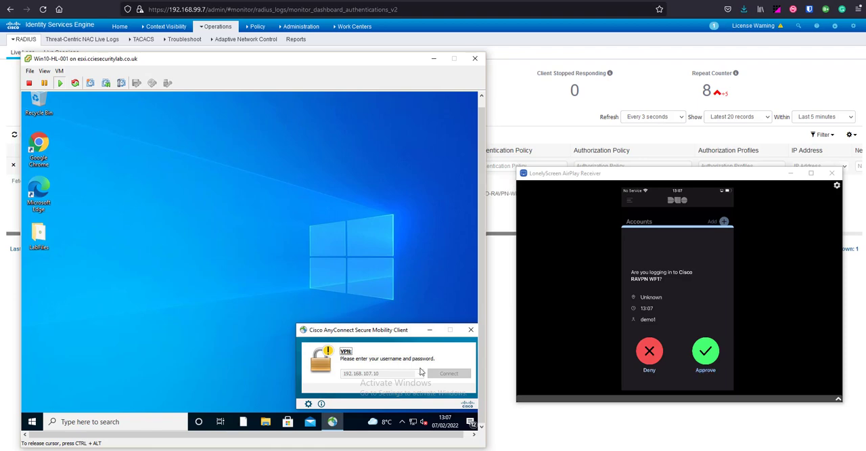
left_click(706, 349)
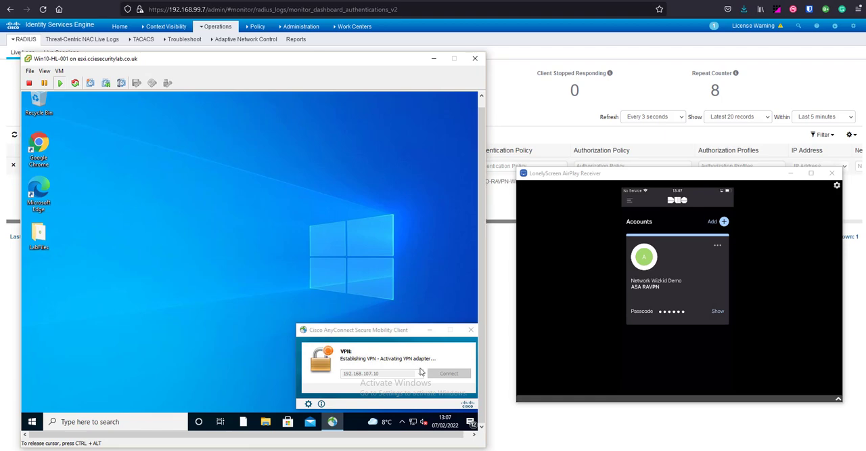
mouse_move(397, 370)
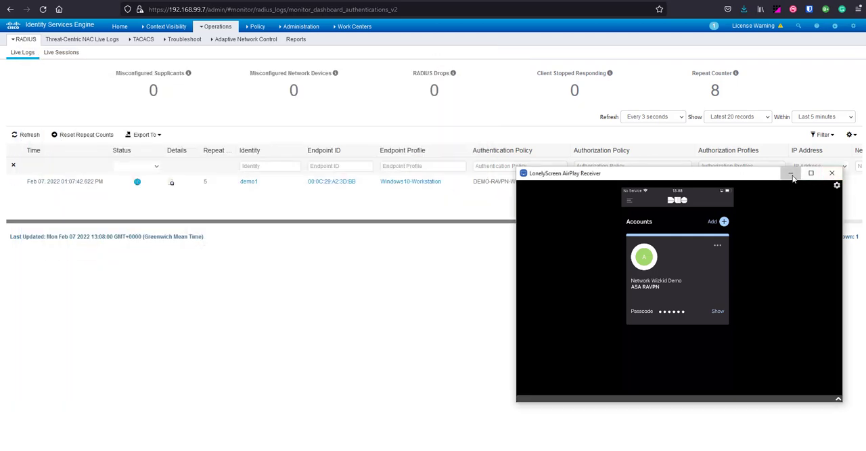
Hide the LonelyScreen phone mirror and view demo1's PermitAccess authentication detail report in ISE Live Logs.
left_click(798, 174)
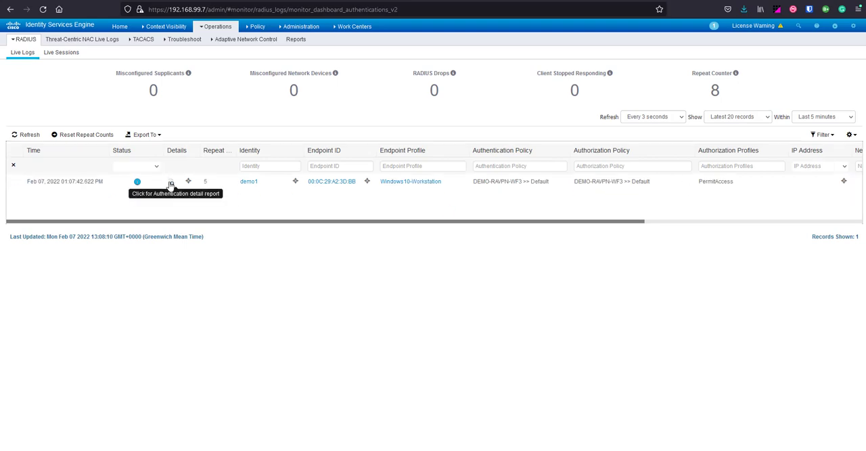
left_click(171, 182)
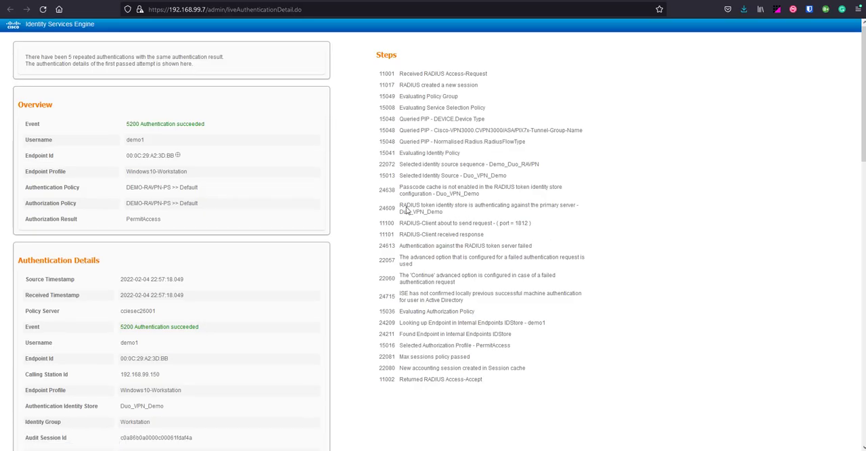
mouse_move(217, 335)
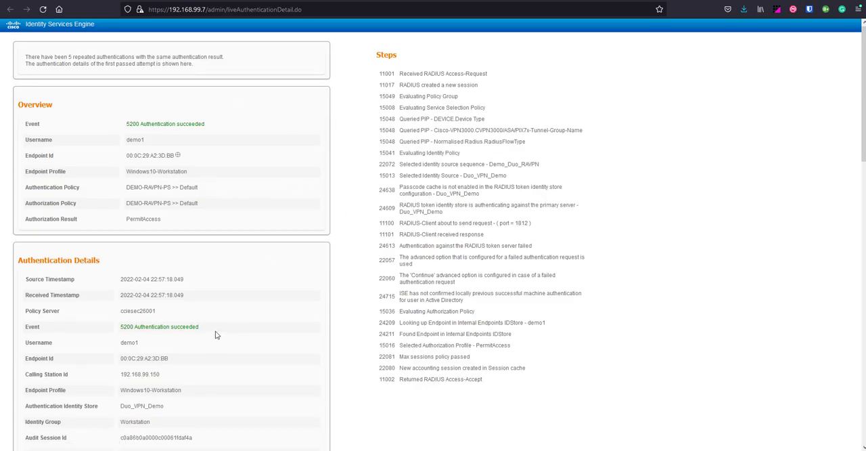
mouse_move(201, 303)
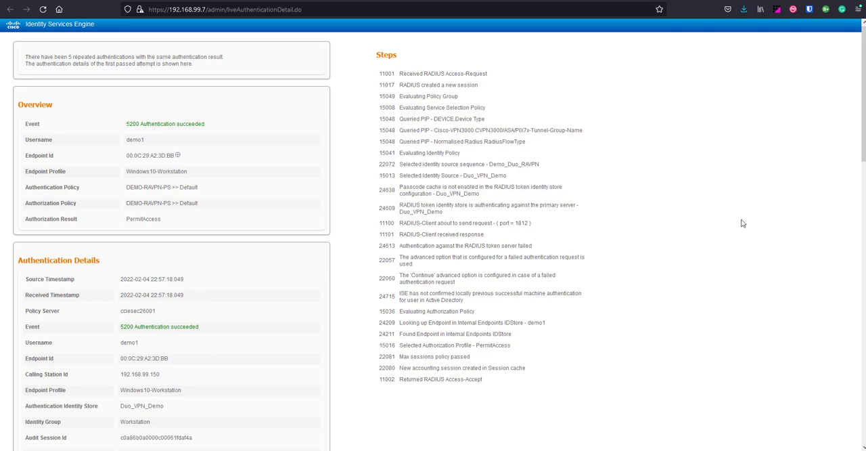
mouse_move(617, 124)
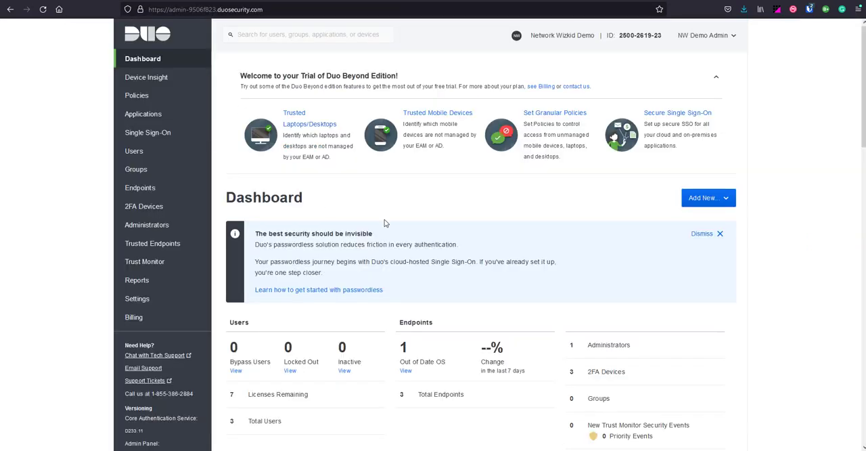
mouse_move(144, 262)
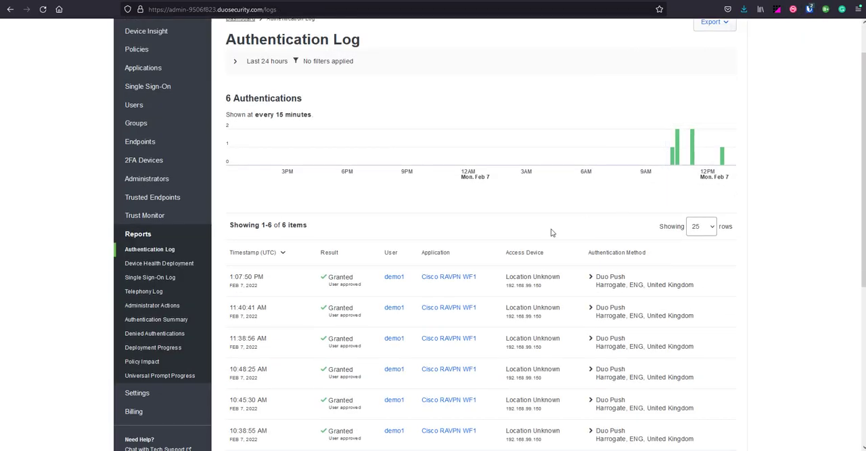
mouse_move(422, 290)
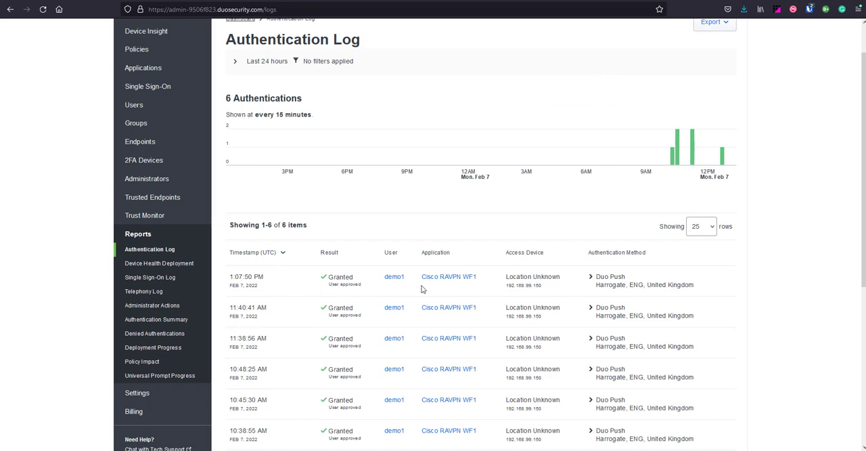
mouse_move(317, 285)
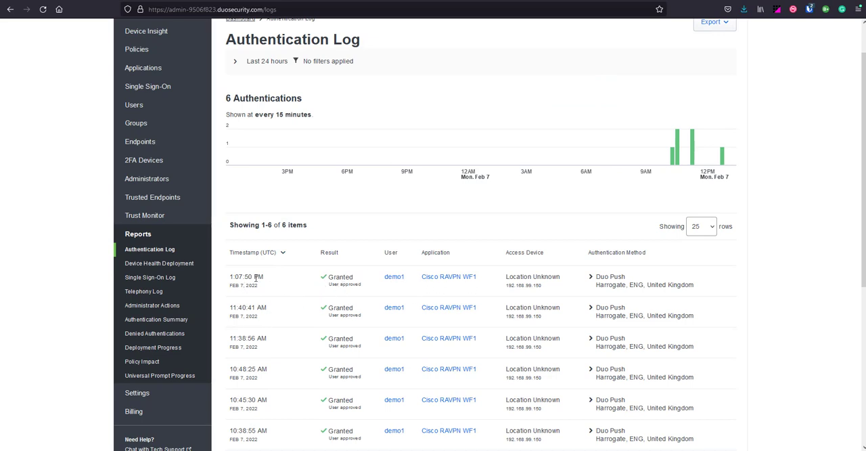
mouse_move(436, 285)
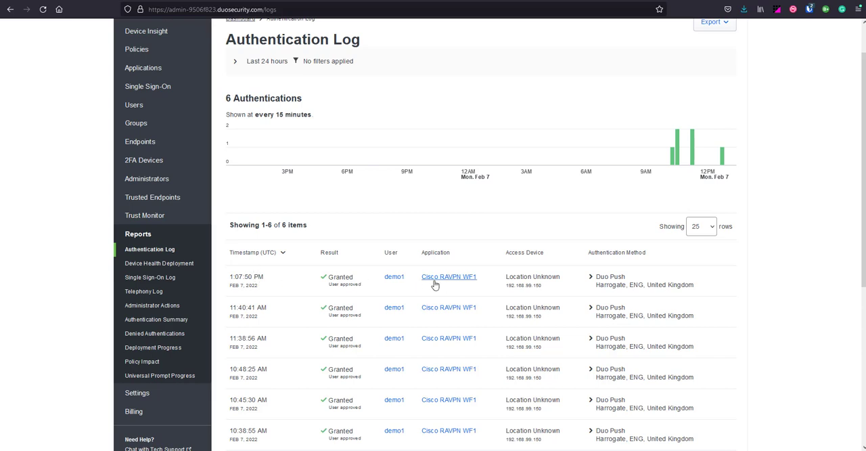
mouse_move(458, 277)
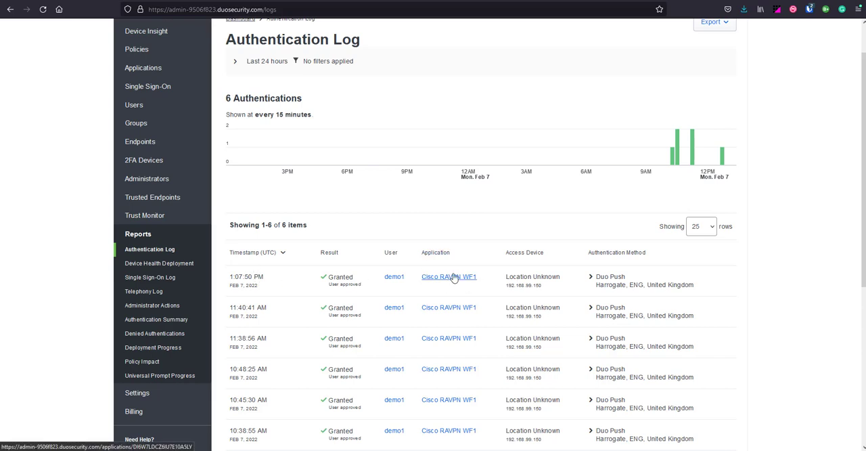
mouse_move(441, 276)
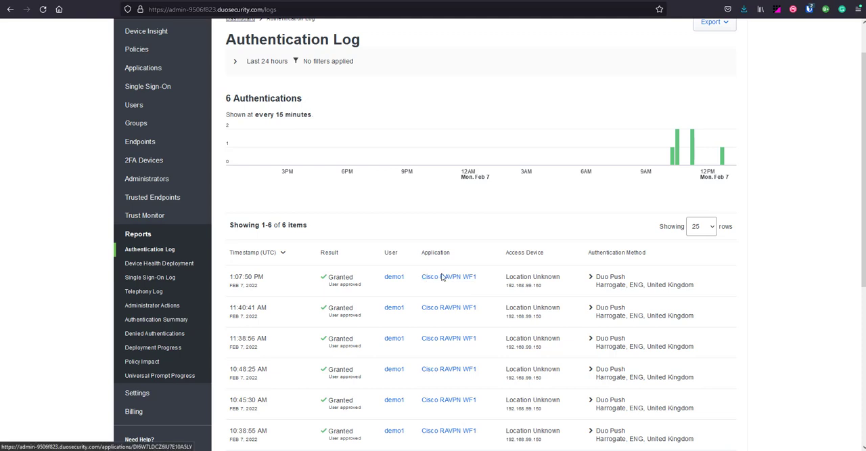
mouse_move(469, 285)
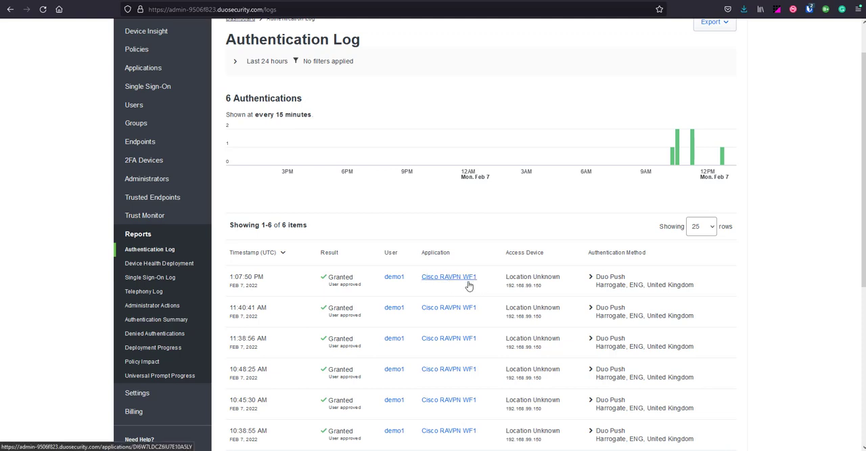
mouse_move(463, 289)
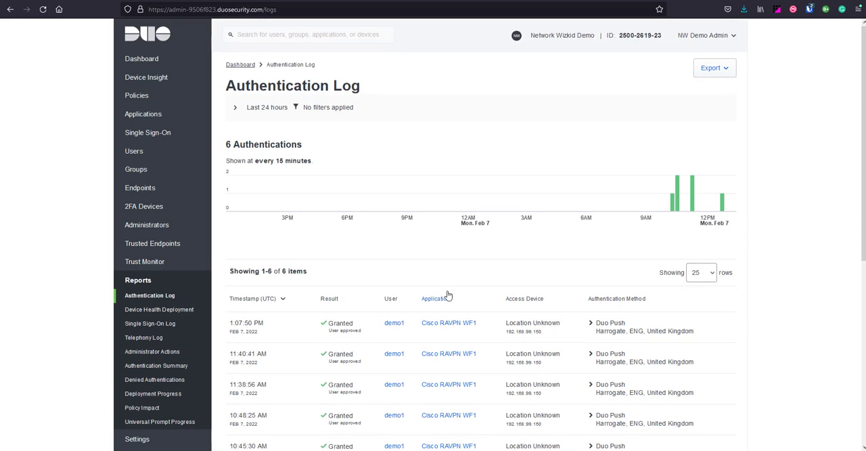
mouse_move(474, 336)
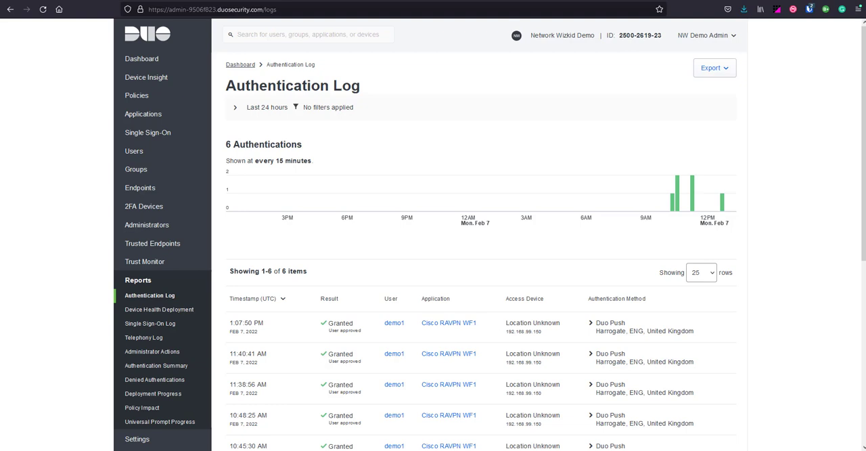
mouse_move(150, 323)
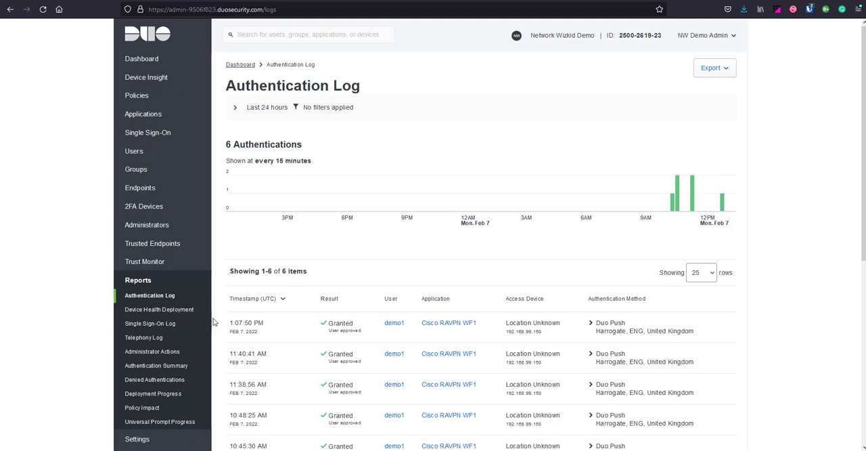
mouse_move(460, 331)
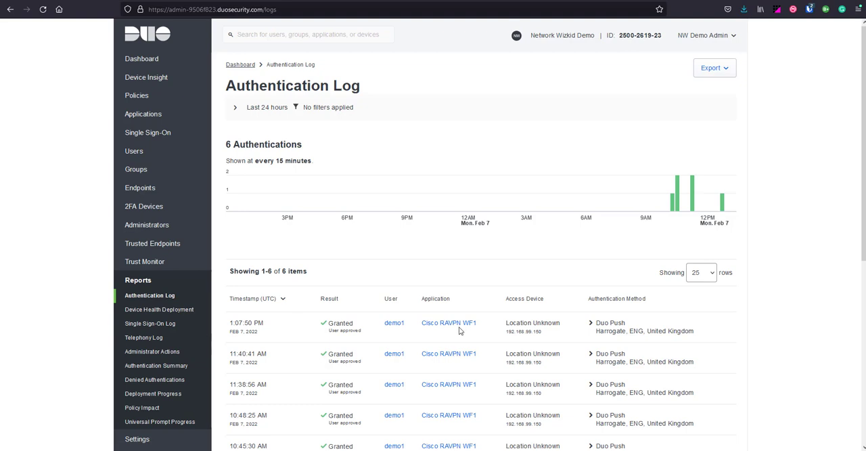